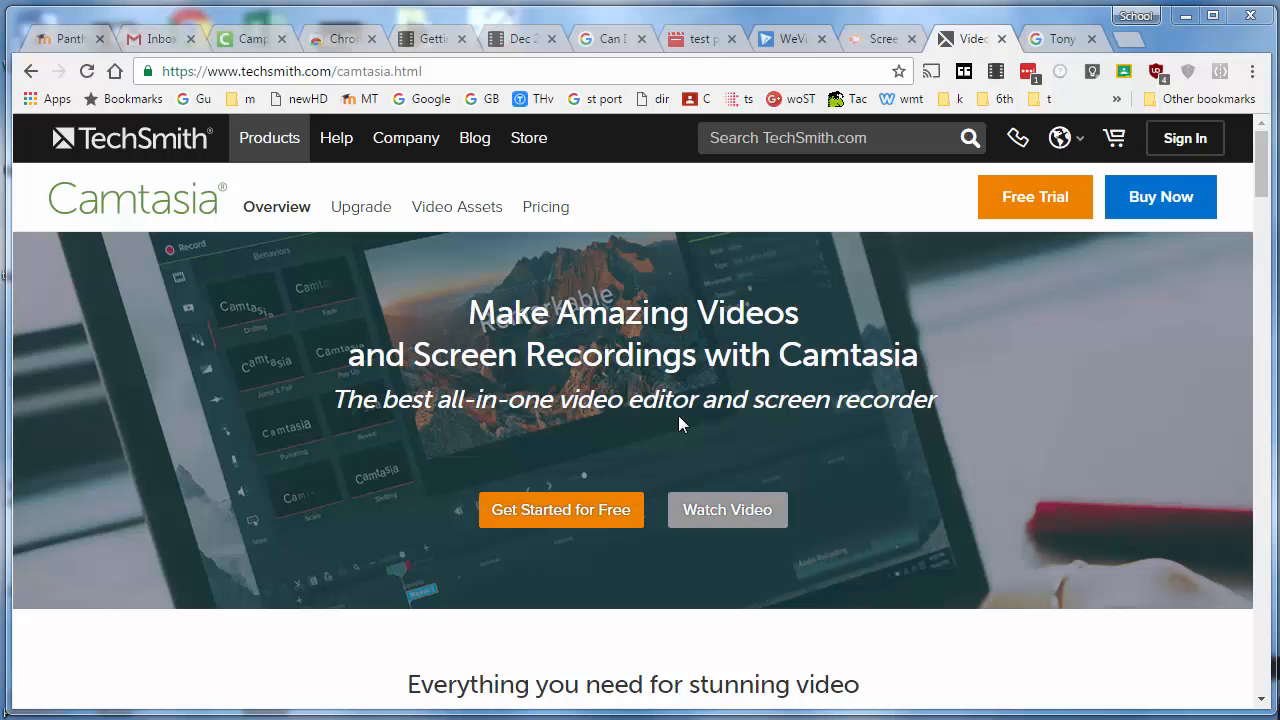
pyautogui.moveTo(576, 188)
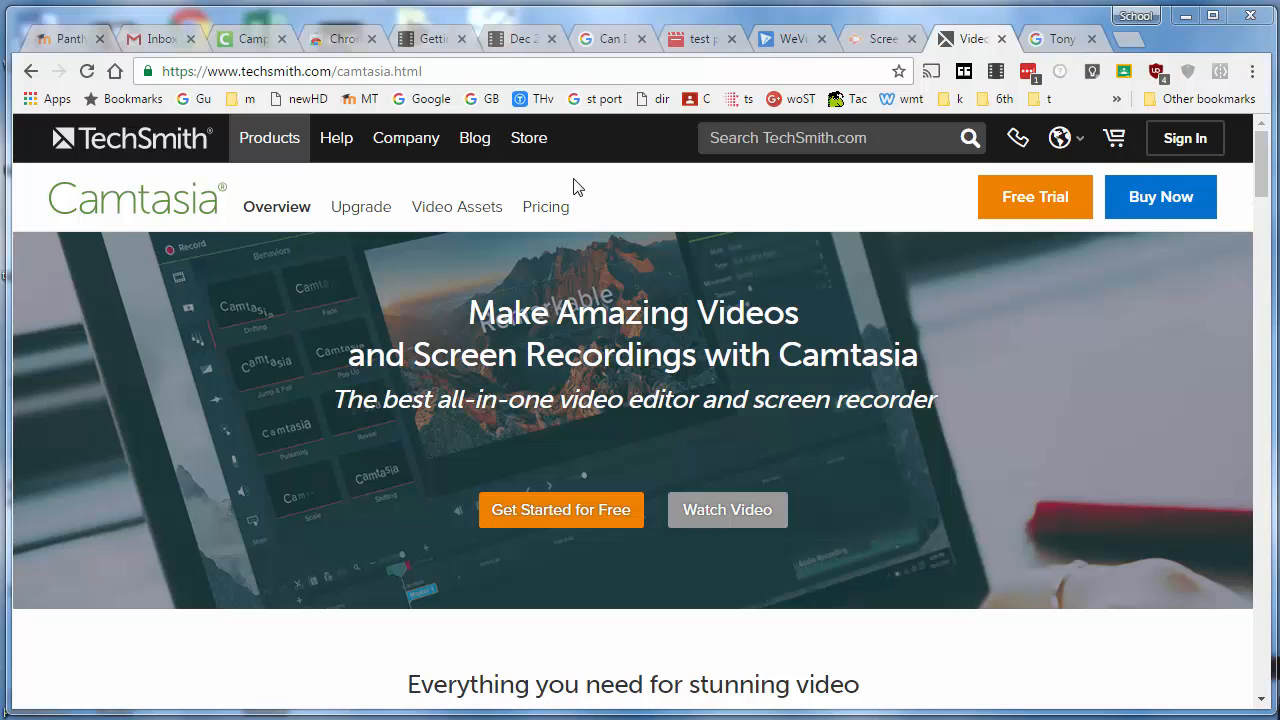
# Cycle through the Screencastify, WeVideo and Camtasia tabs, ending on the Google Images Tony Stark result.
pyautogui.click(880, 38)
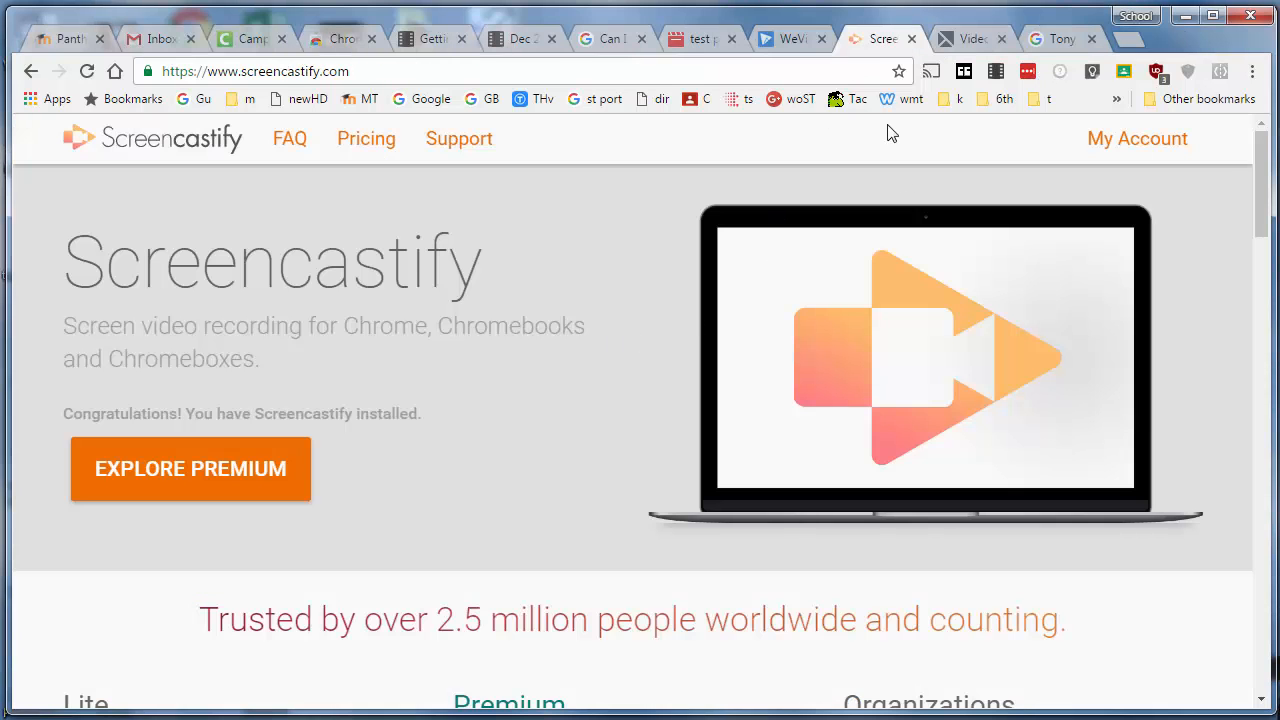
pyautogui.click(800, 38)
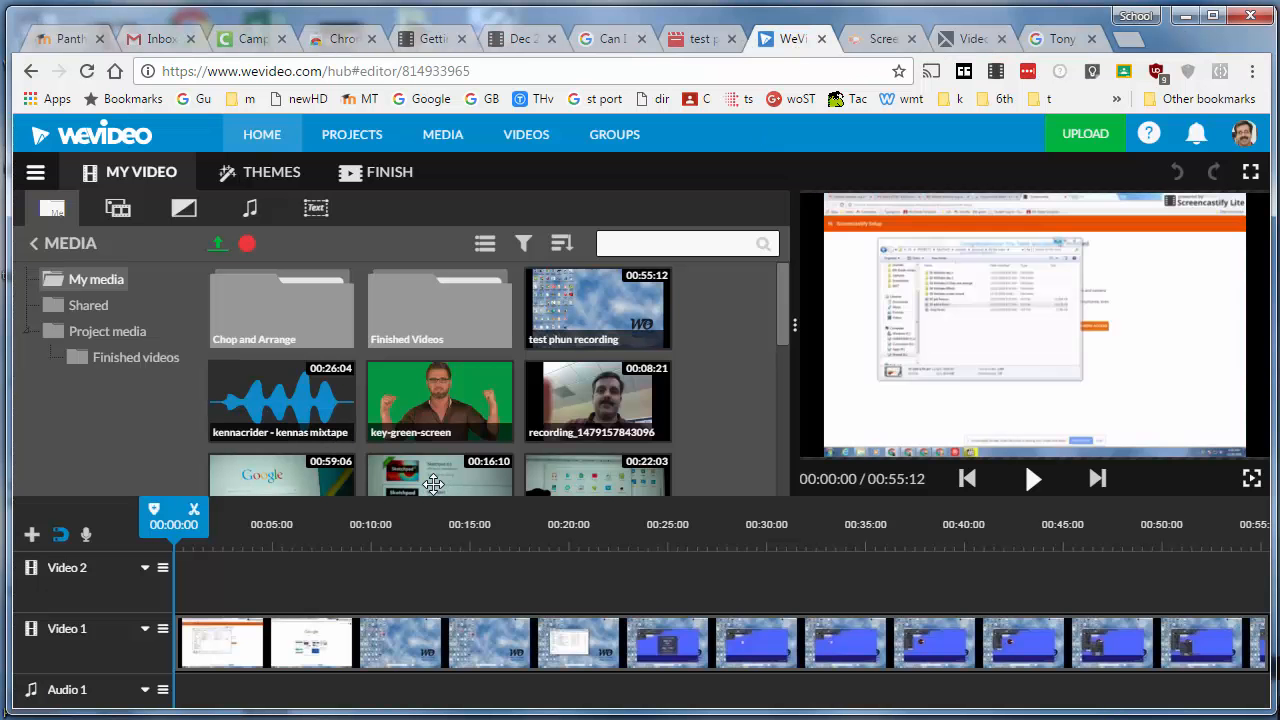
pyautogui.moveTo(904, 40)
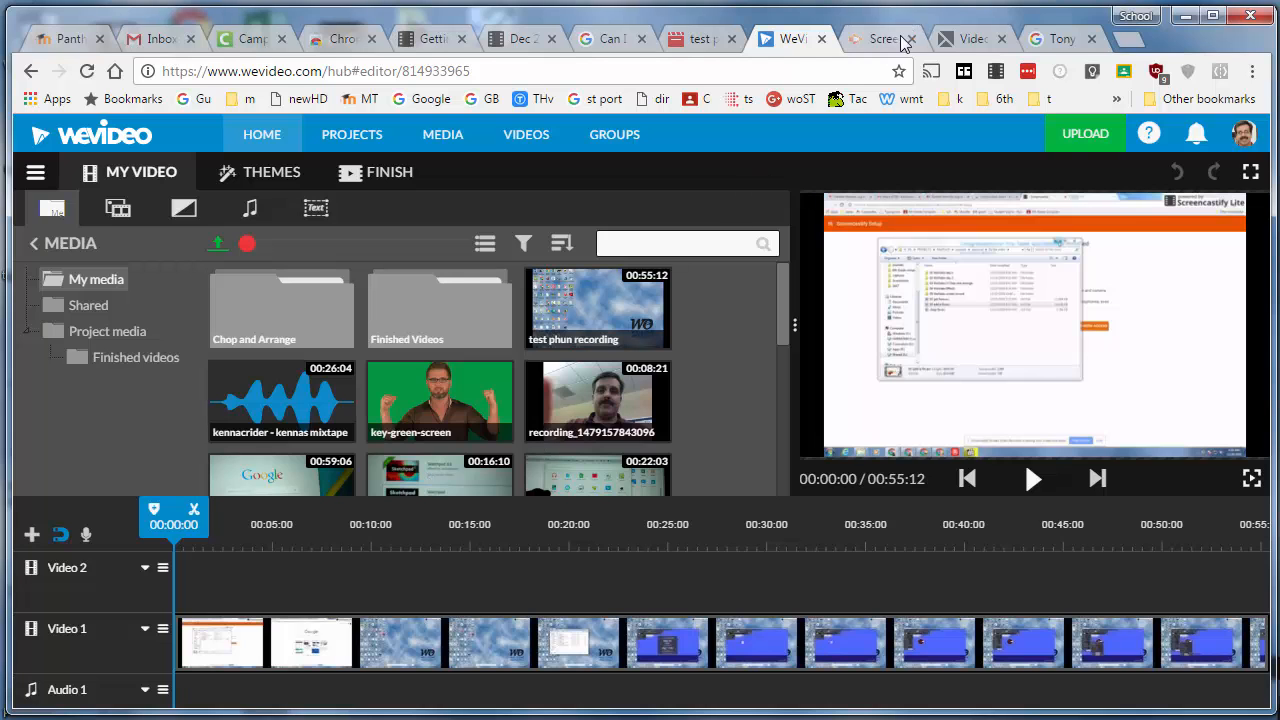
pyautogui.click(972, 38)
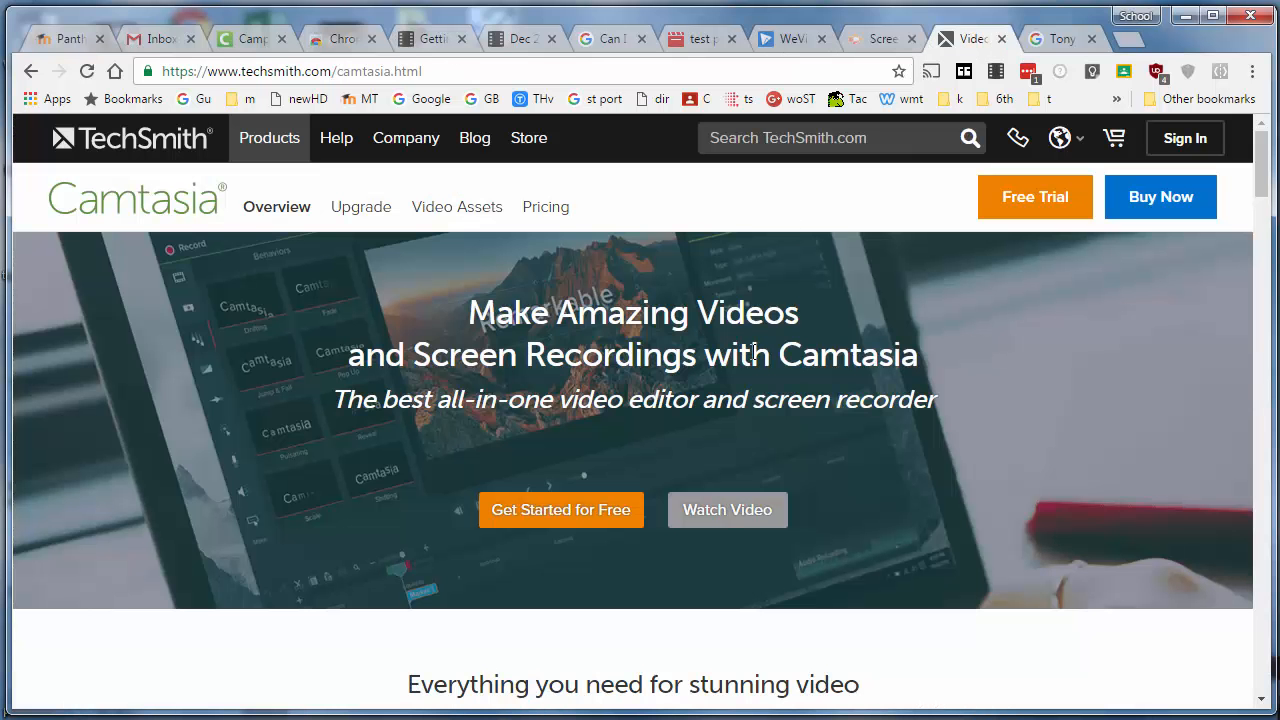
pyautogui.moveTo(876, 110)
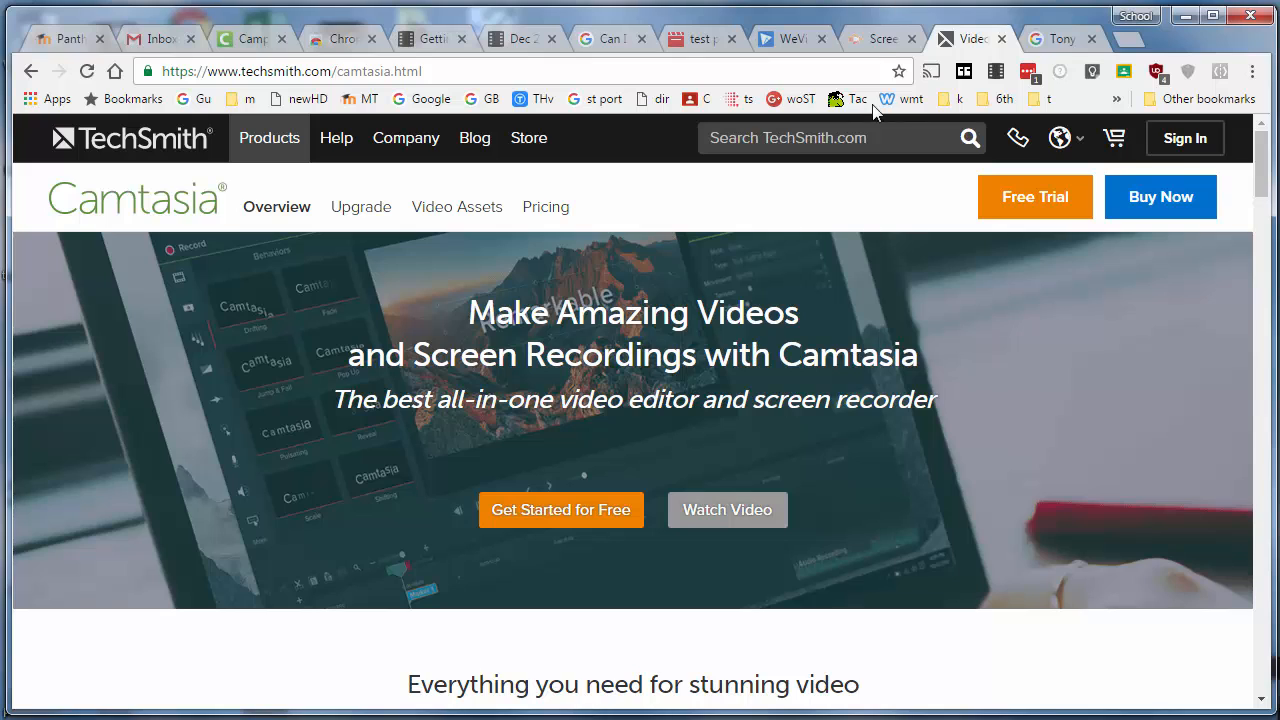
pyautogui.moveTo(704, 428)
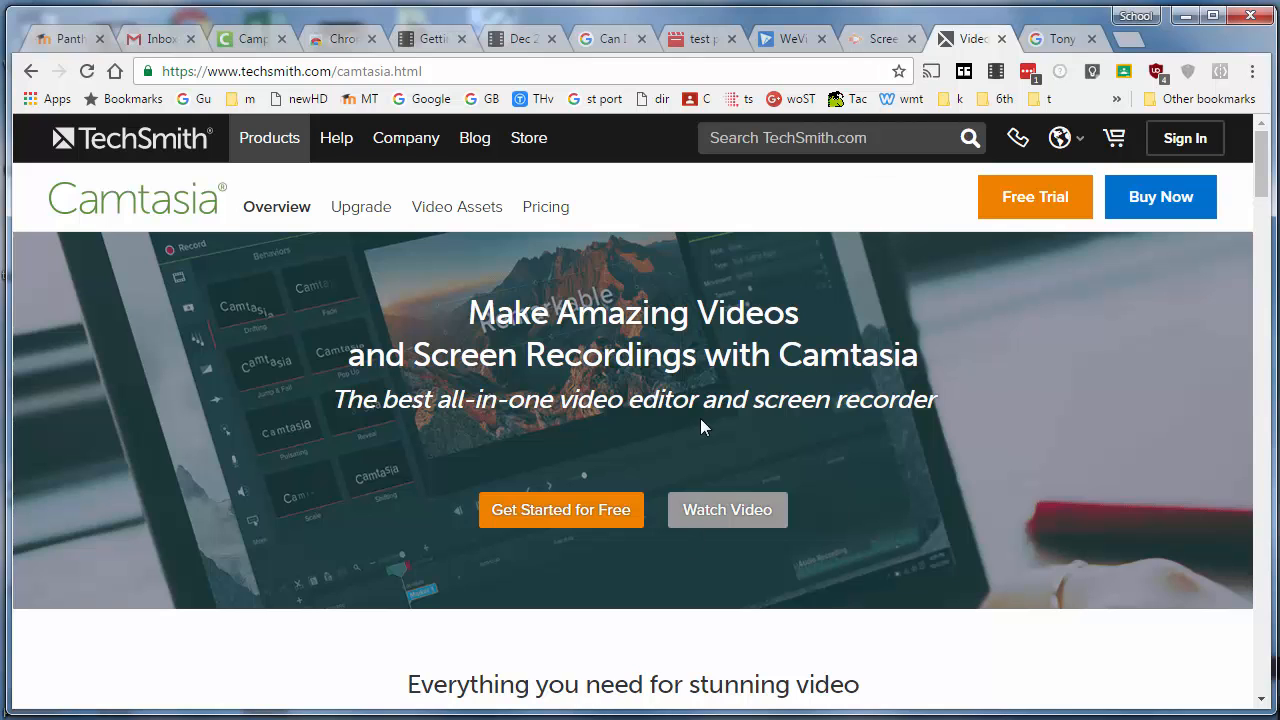
pyautogui.click(880, 38)
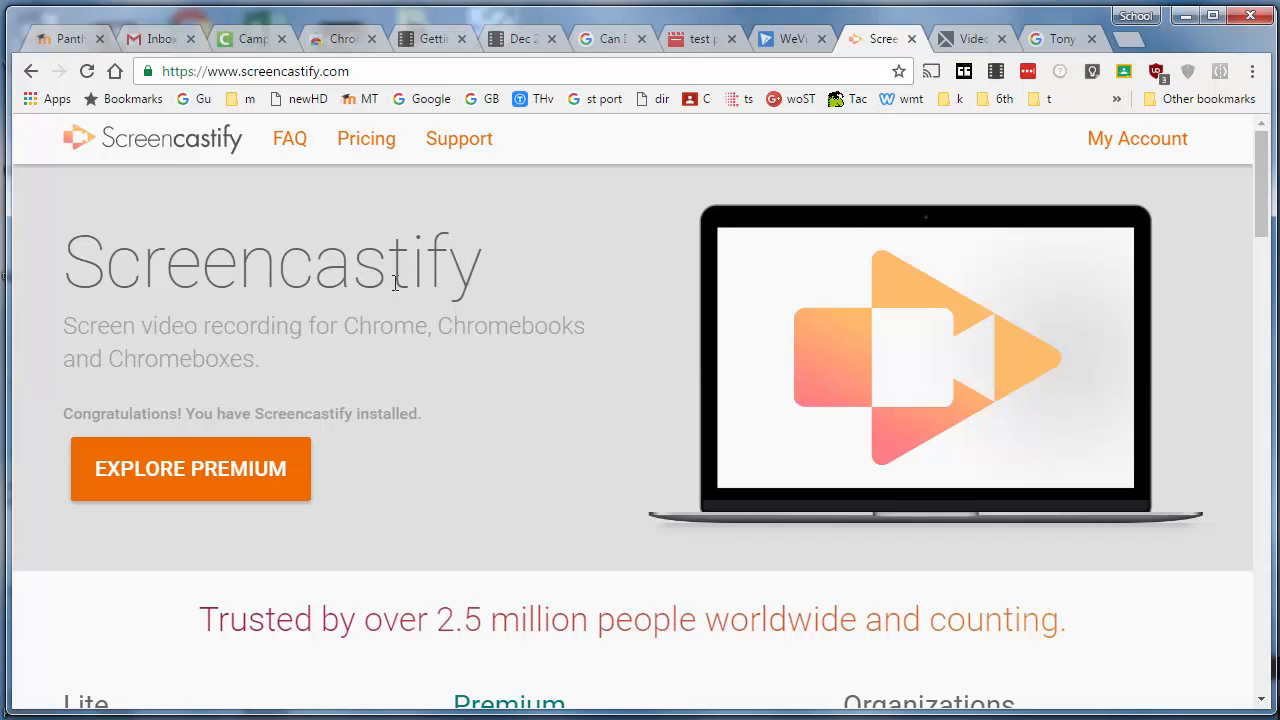
pyautogui.moveTo(450, 304)
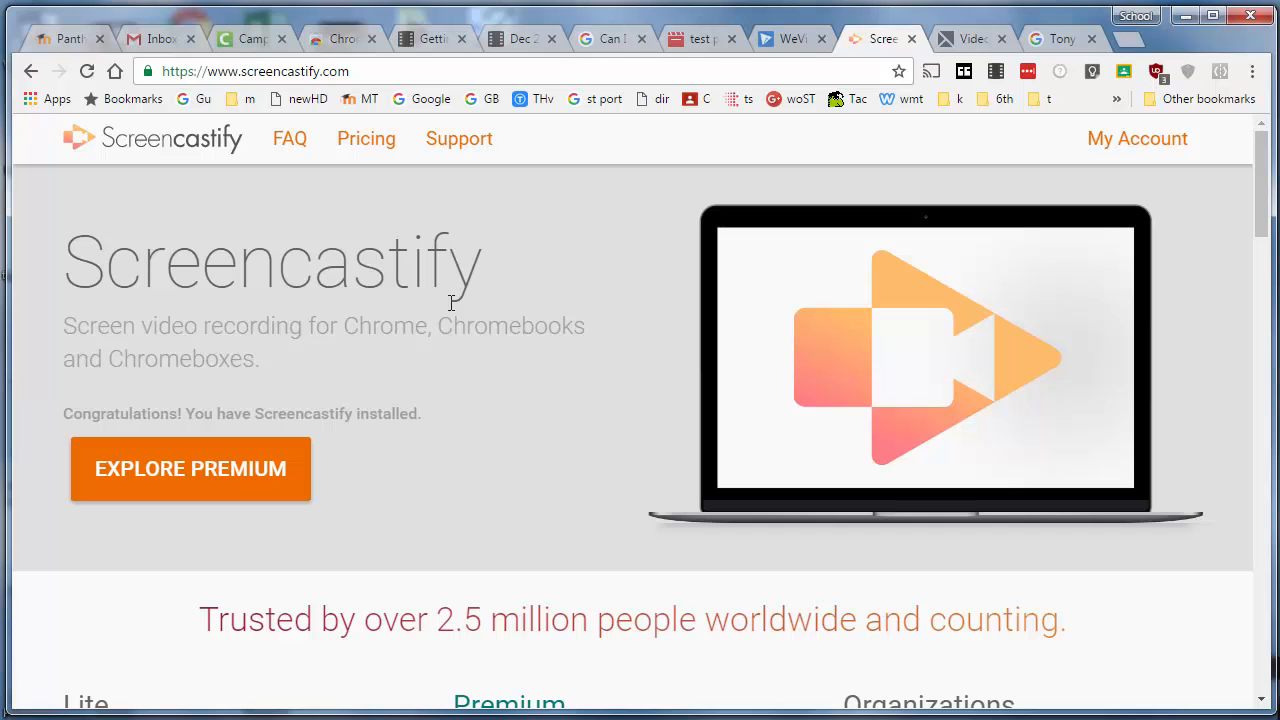
pyautogui.moveTo(792, 52)
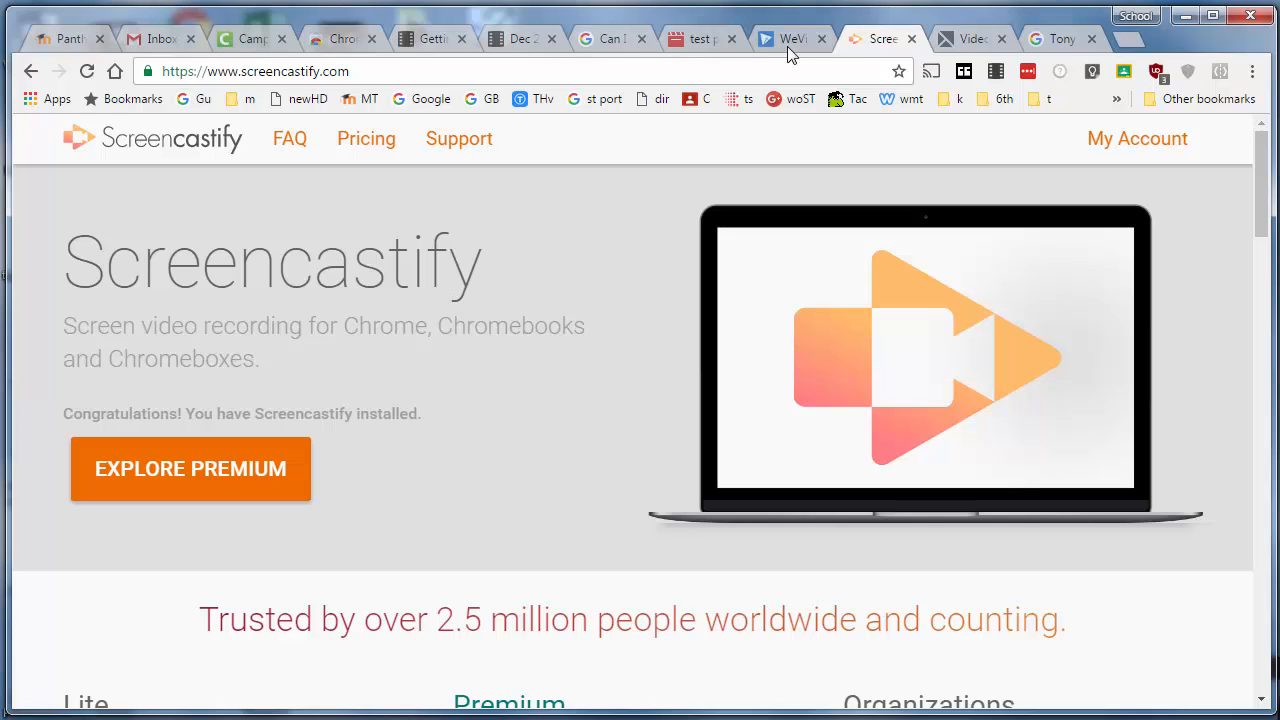
pyautogui.click(796, 38)
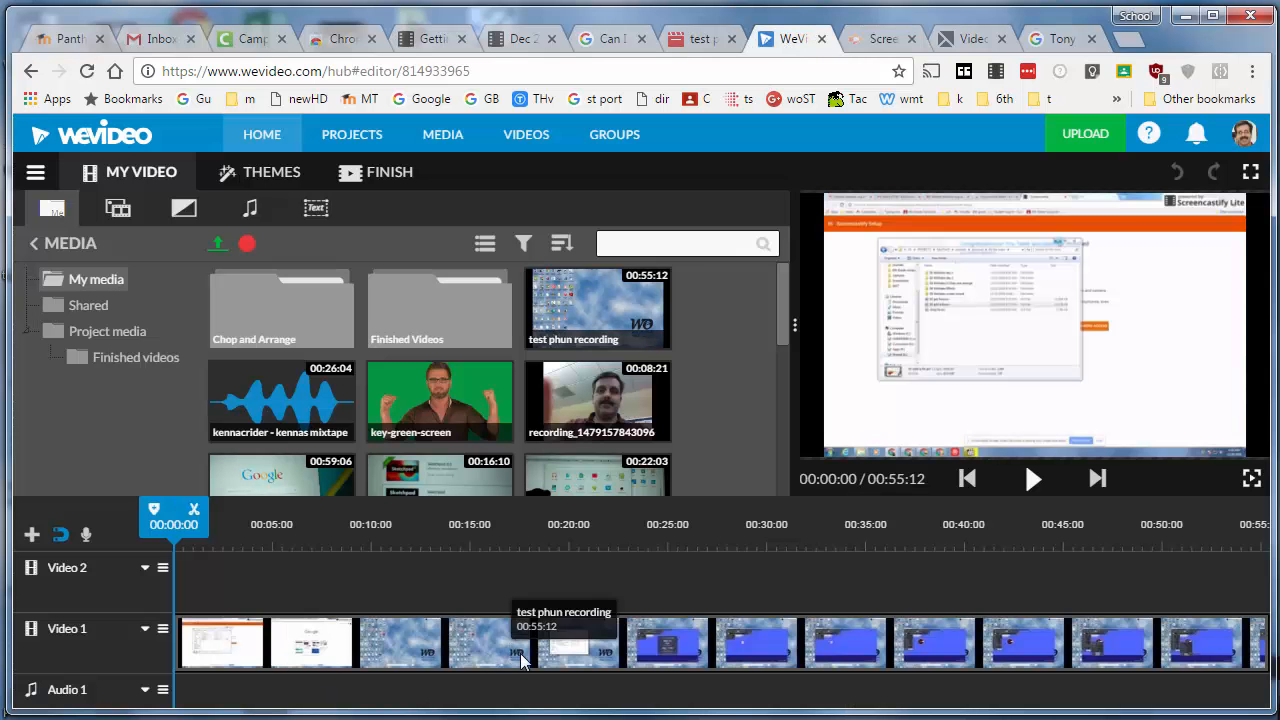
pyautogui.moveTo(392, 668)
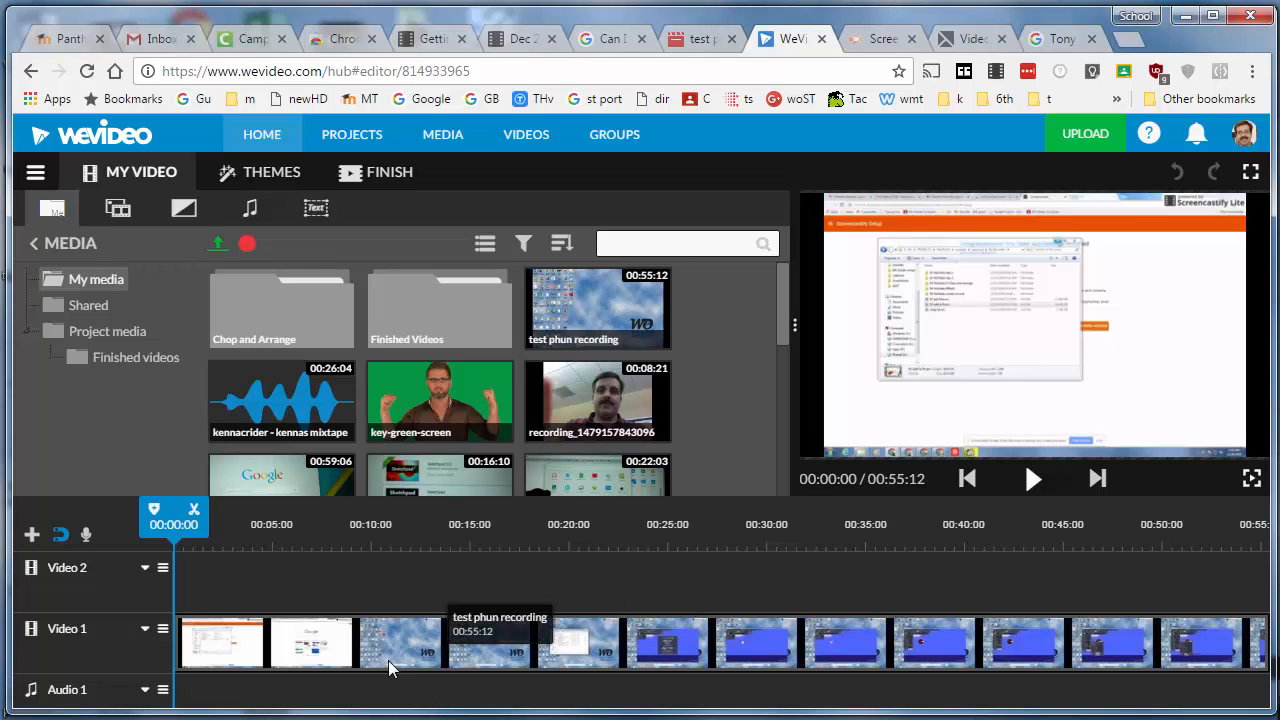
pyautogui.click(1056, 38)
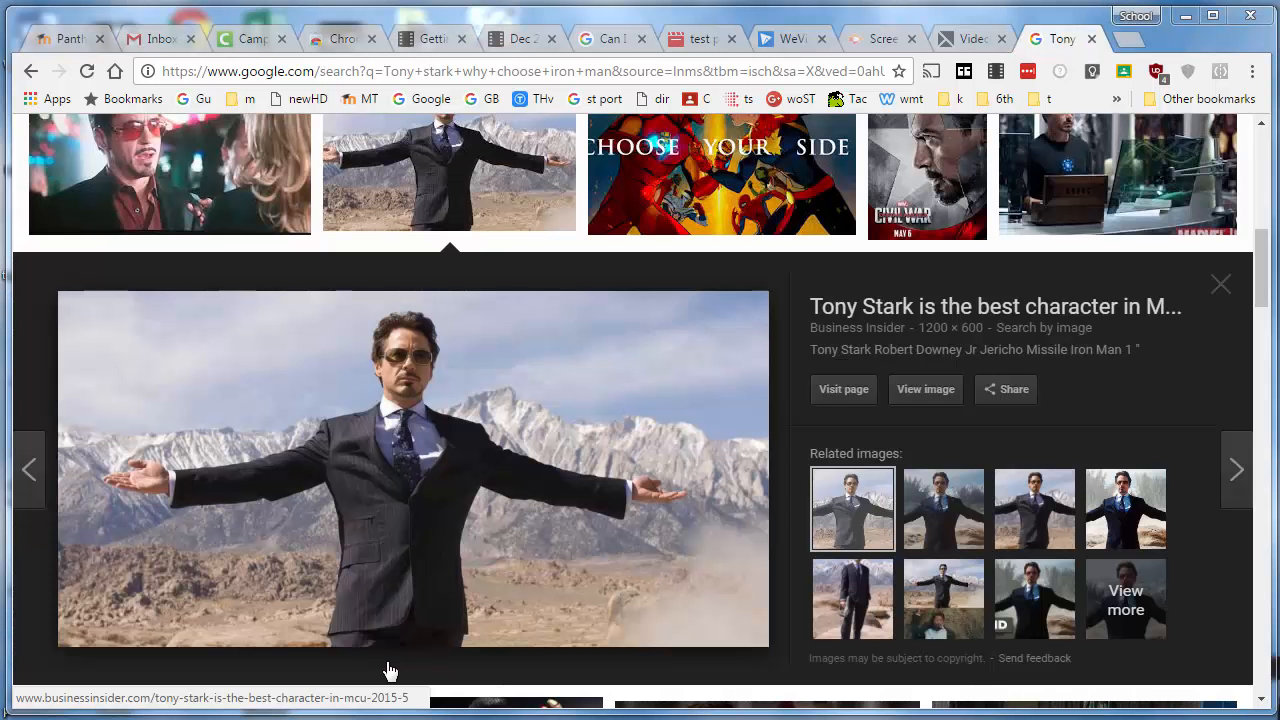
pyautogui.moveTo(412, 524)
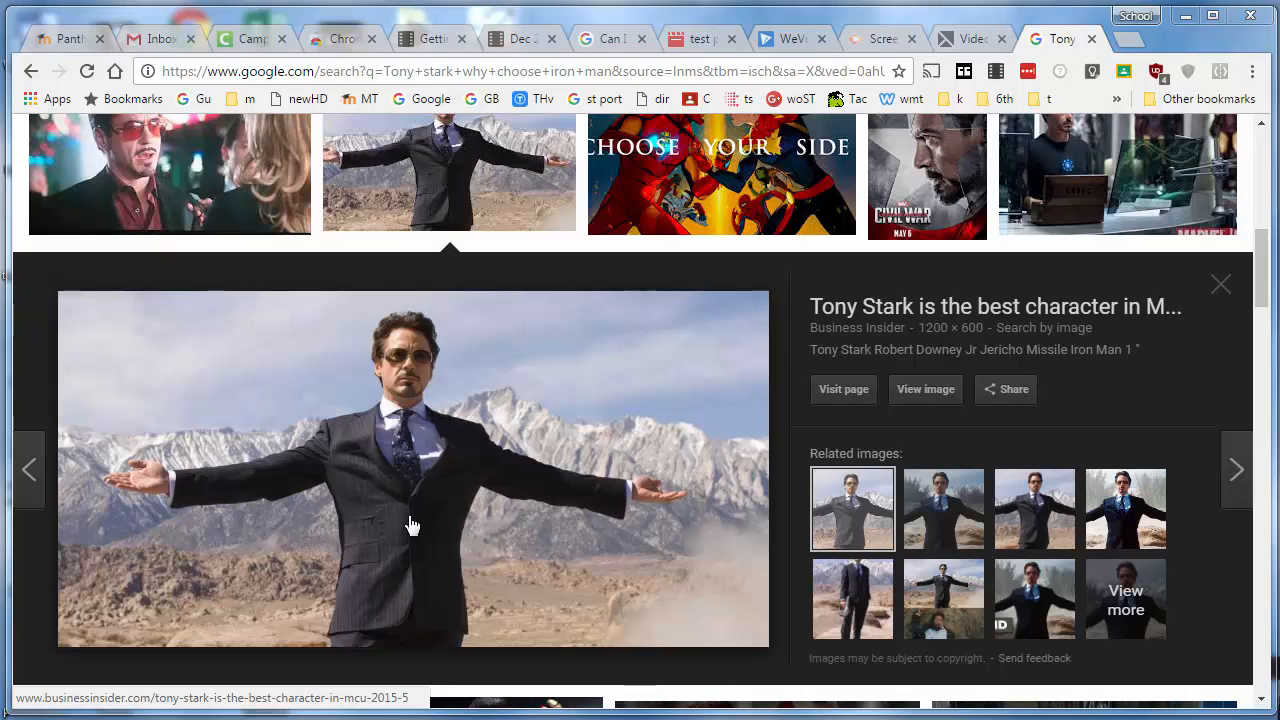
pyautogui.moveTo(408, 560)
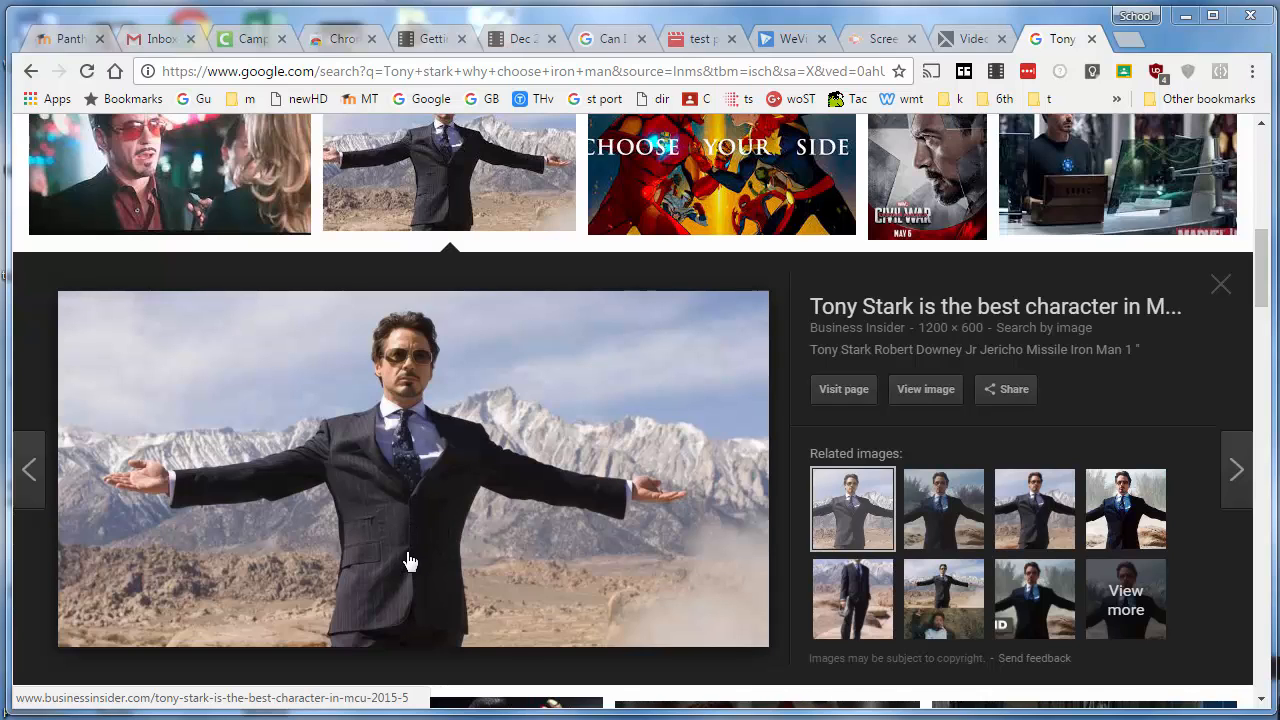
pyautogui.moveTo(500, 516)
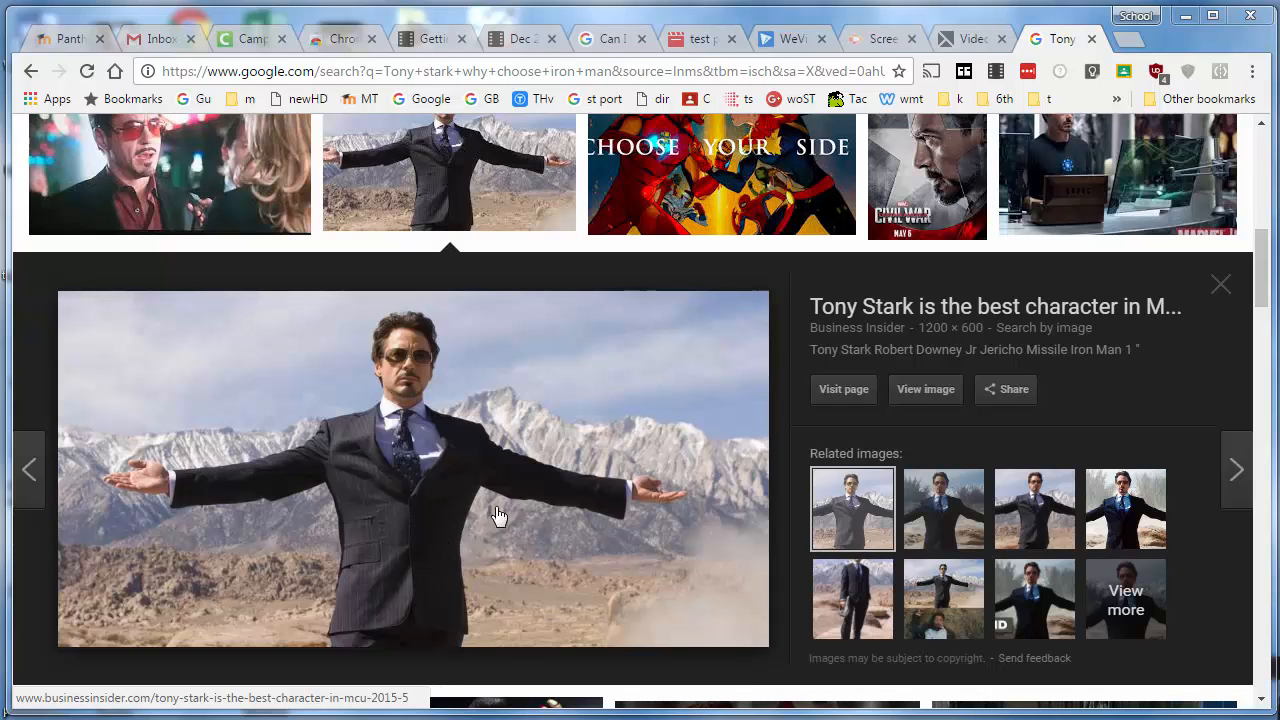
pyautogui.moveTo(958, 40)
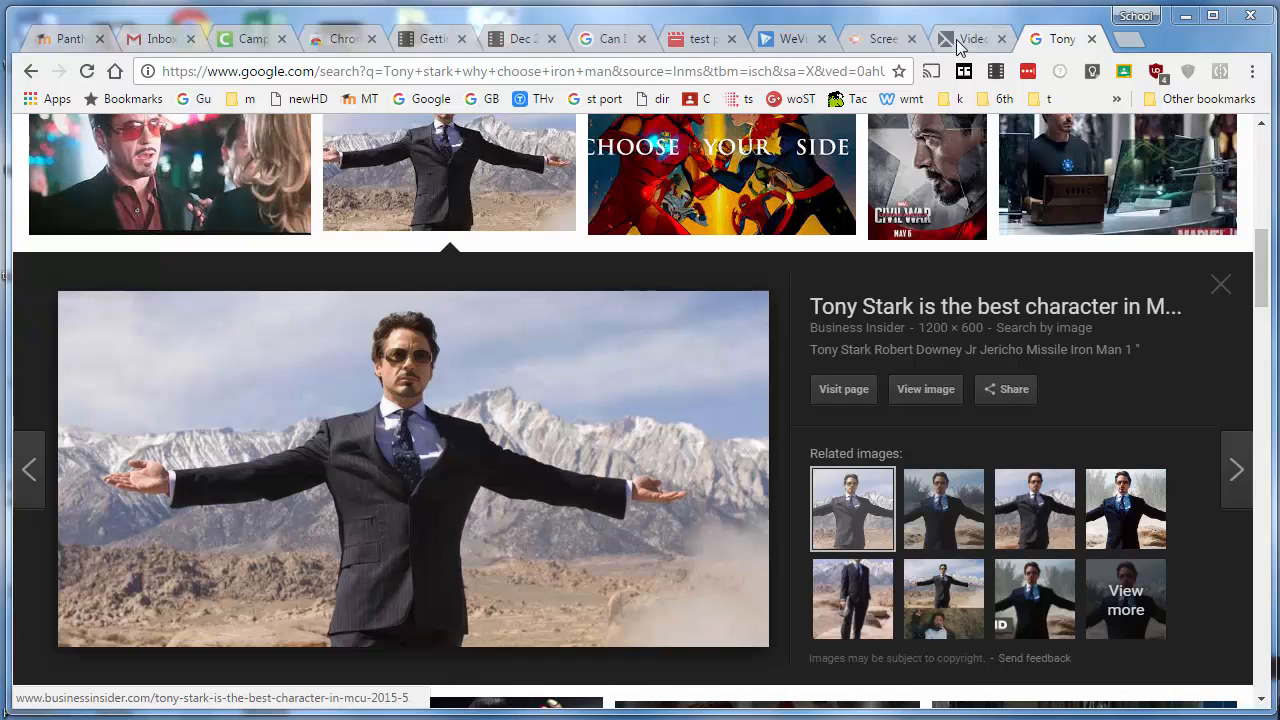
pyautogui.moveTo(964, 70)
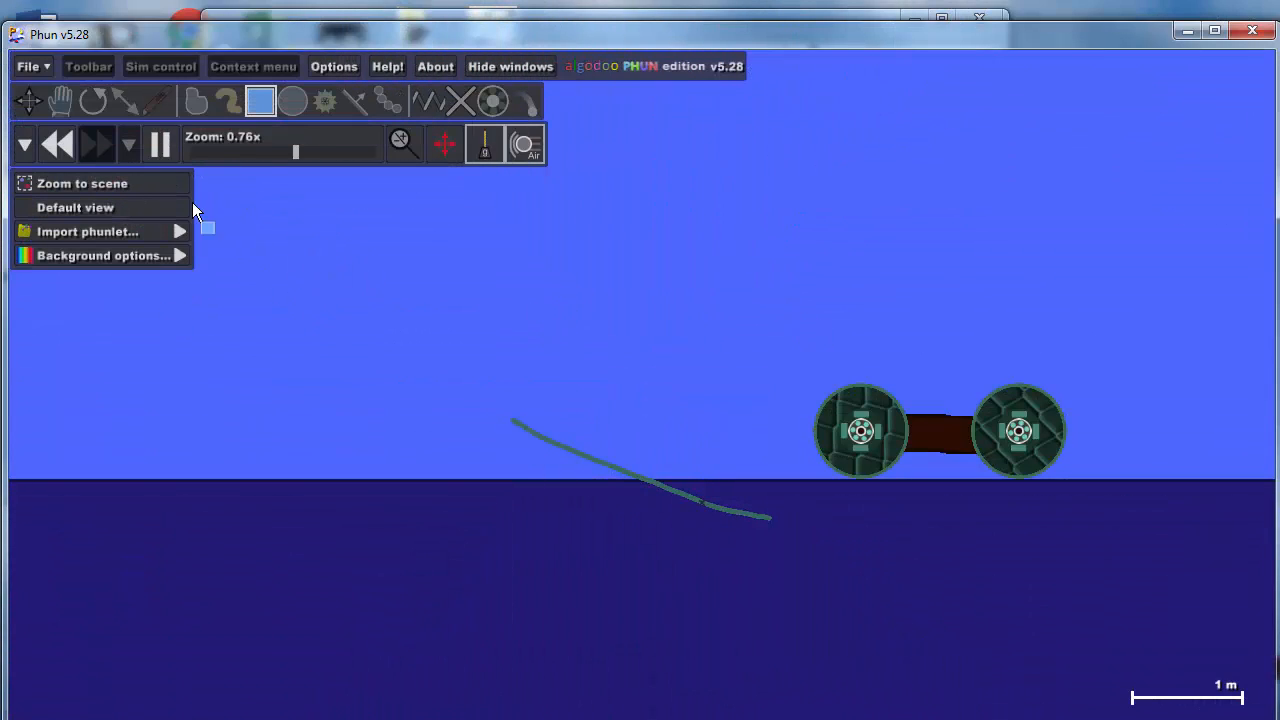
pyautogui.moveTo(260, 100)
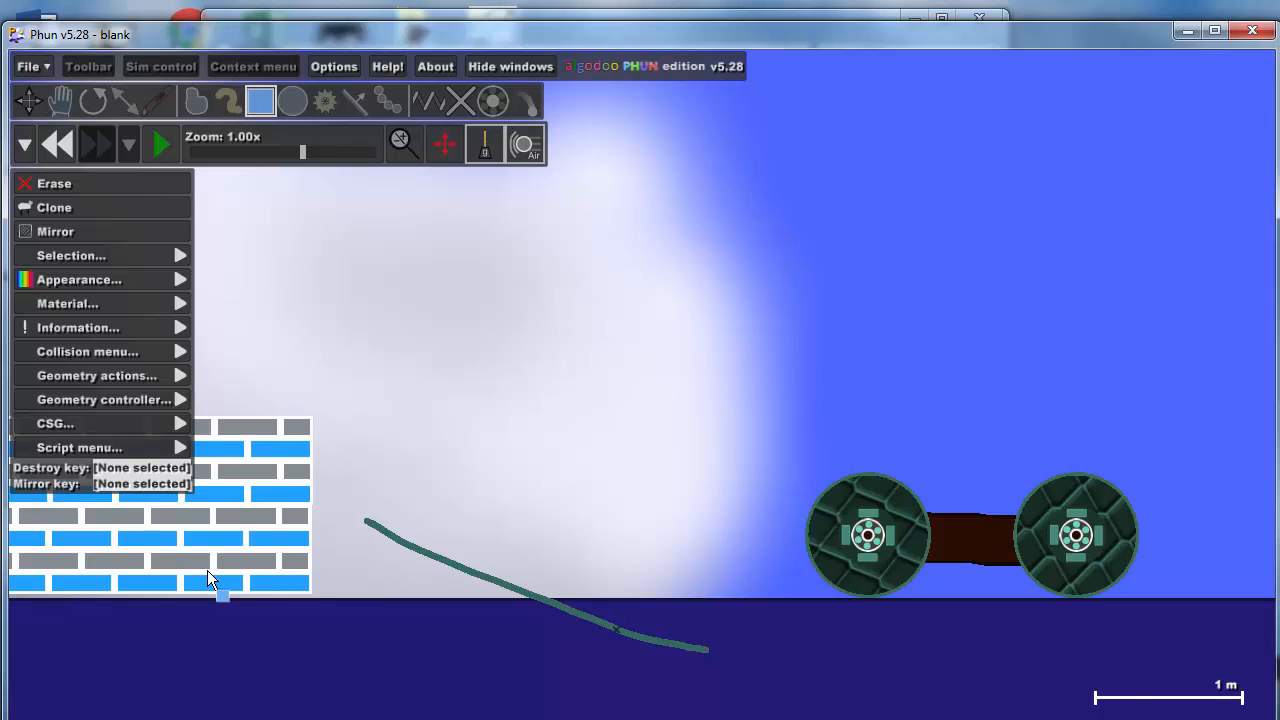
# Play the Phun footage of the brick wall stacked beside the wheeled cart.
pyautogui.scroll(-3)
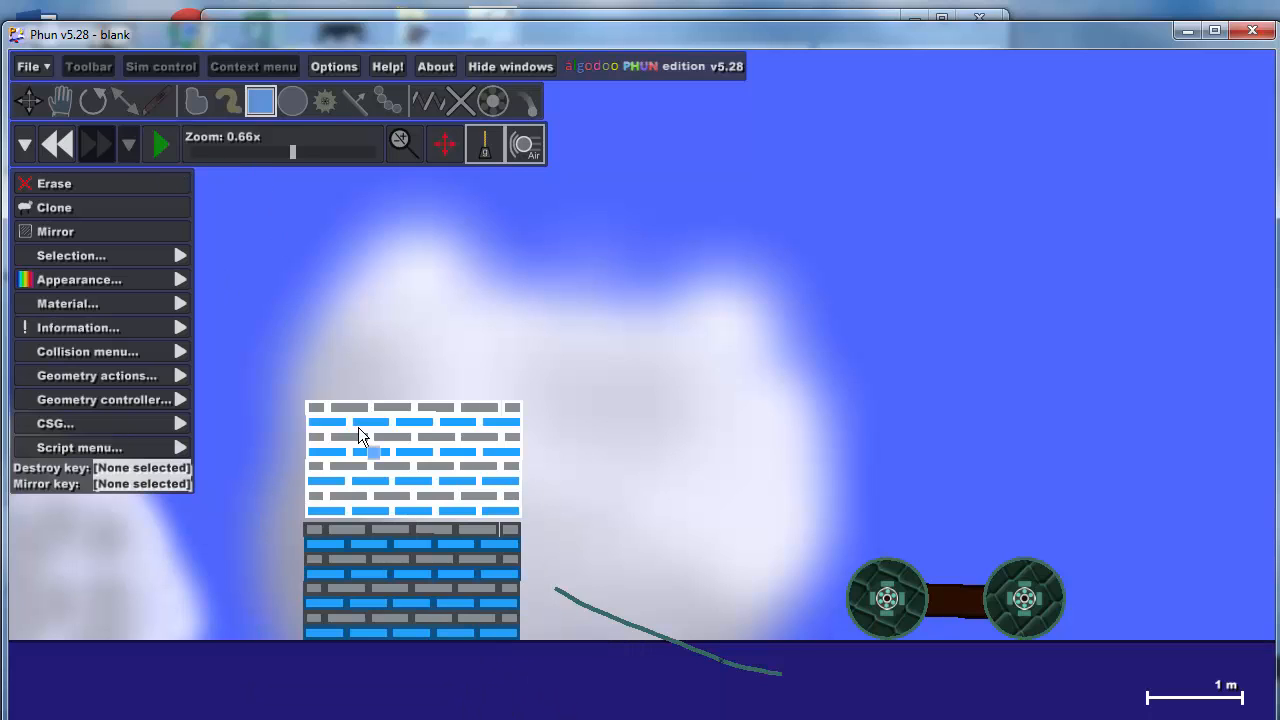
pyautogui.click(156, 144)
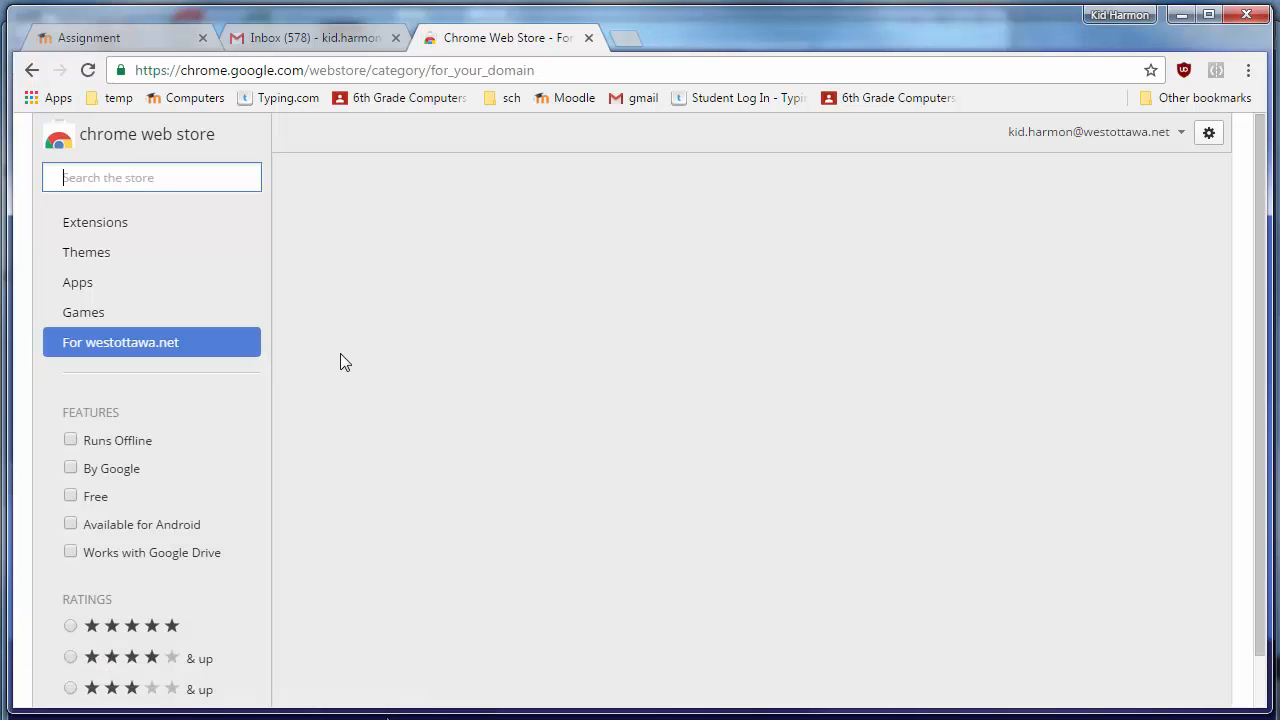
# Search the store for Screencastify and add the extension to Chrome, confirming the prompt.
pyautogui.write('scree')
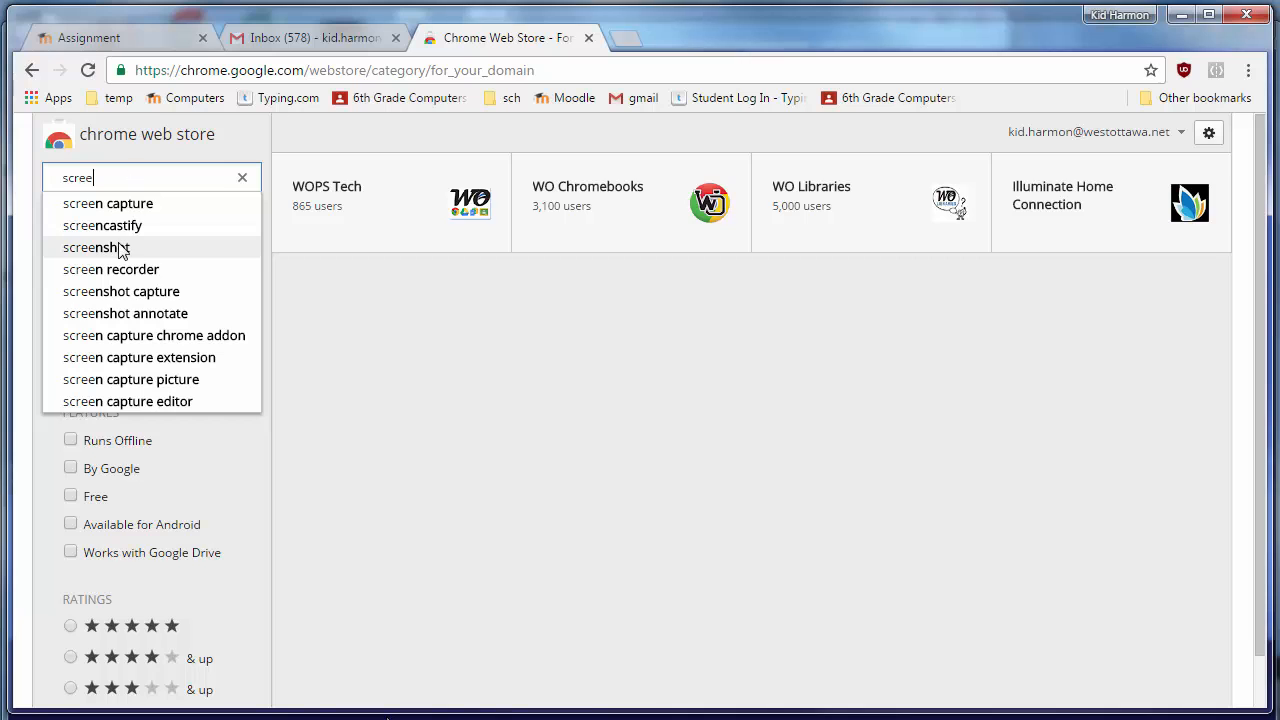
pyautogui.click(100, 224)
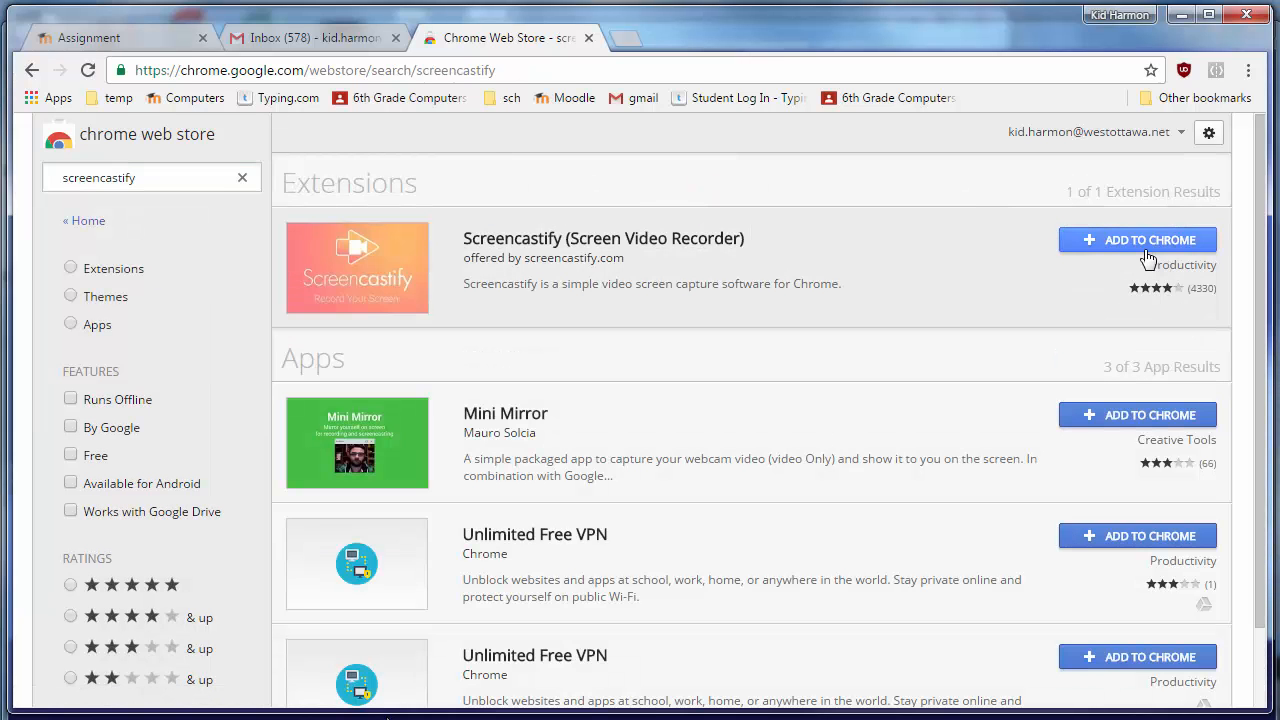
pyautogui.click(1136, 240)
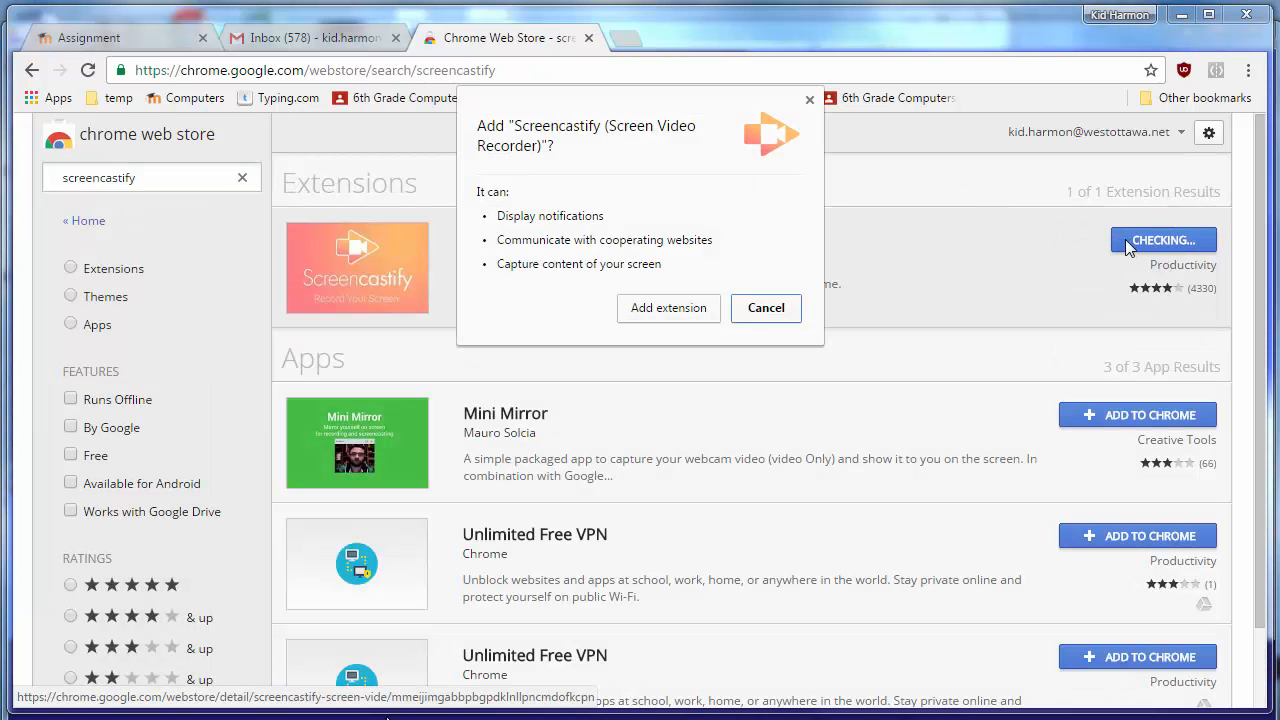
pyautogui.moveTo(666, 316)
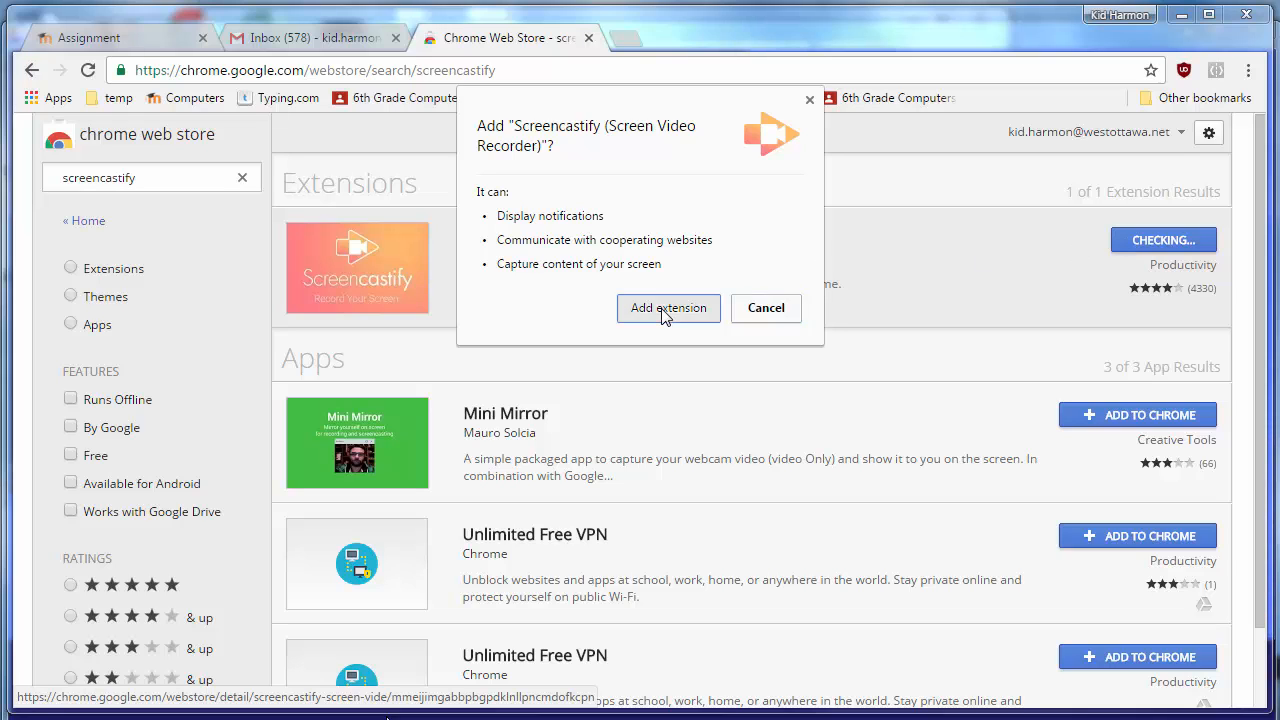
pyautogui.click(668, 308)
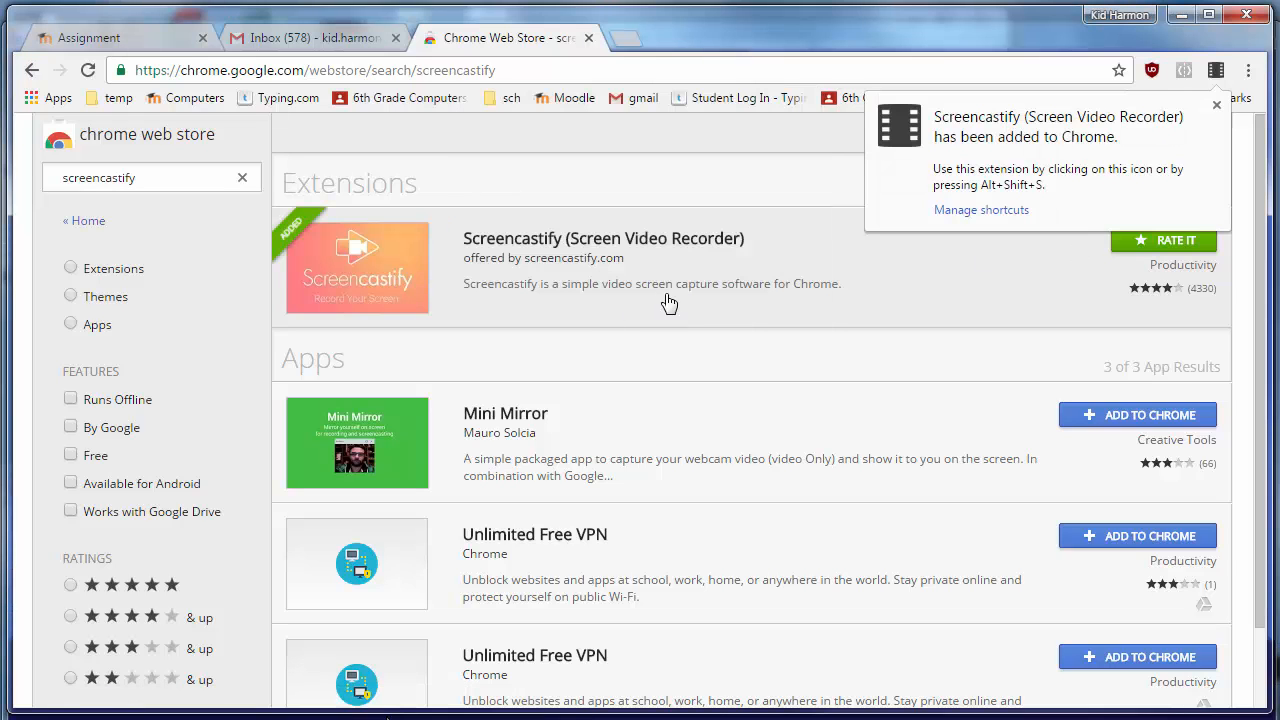
pyautogui.moveTo(876, 146)
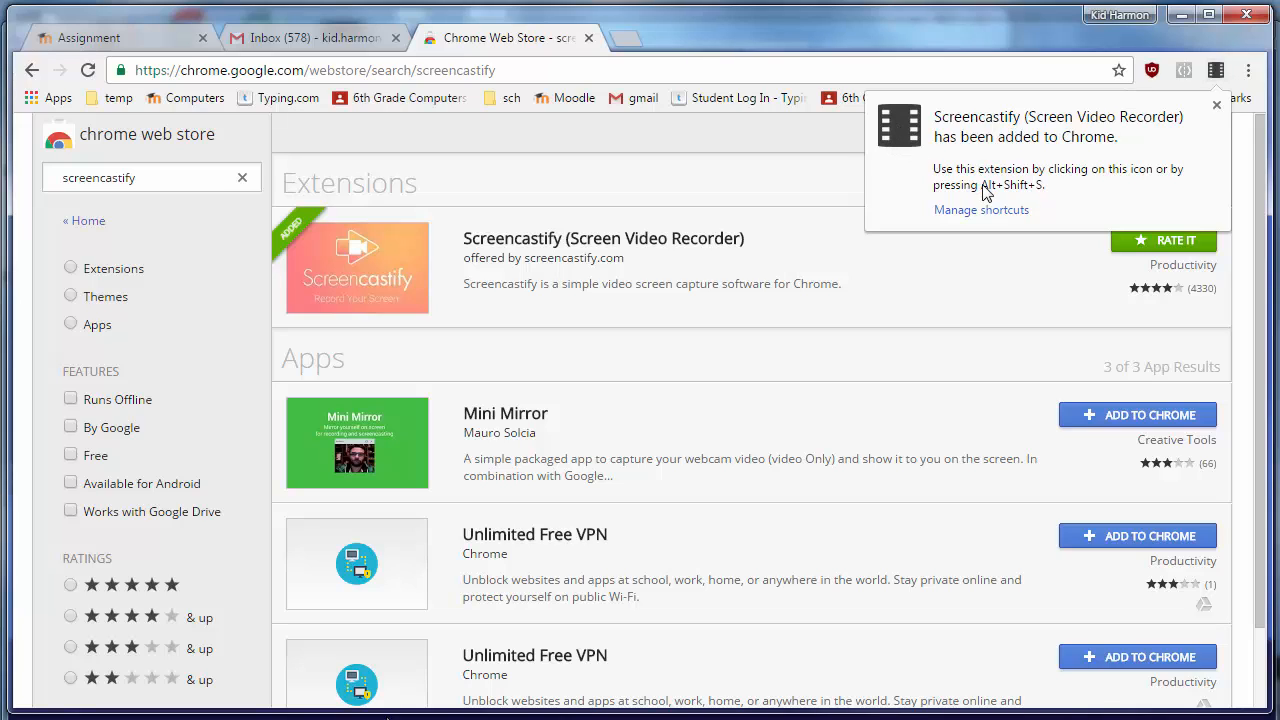
pyautogui.moveTo(1050, 200)
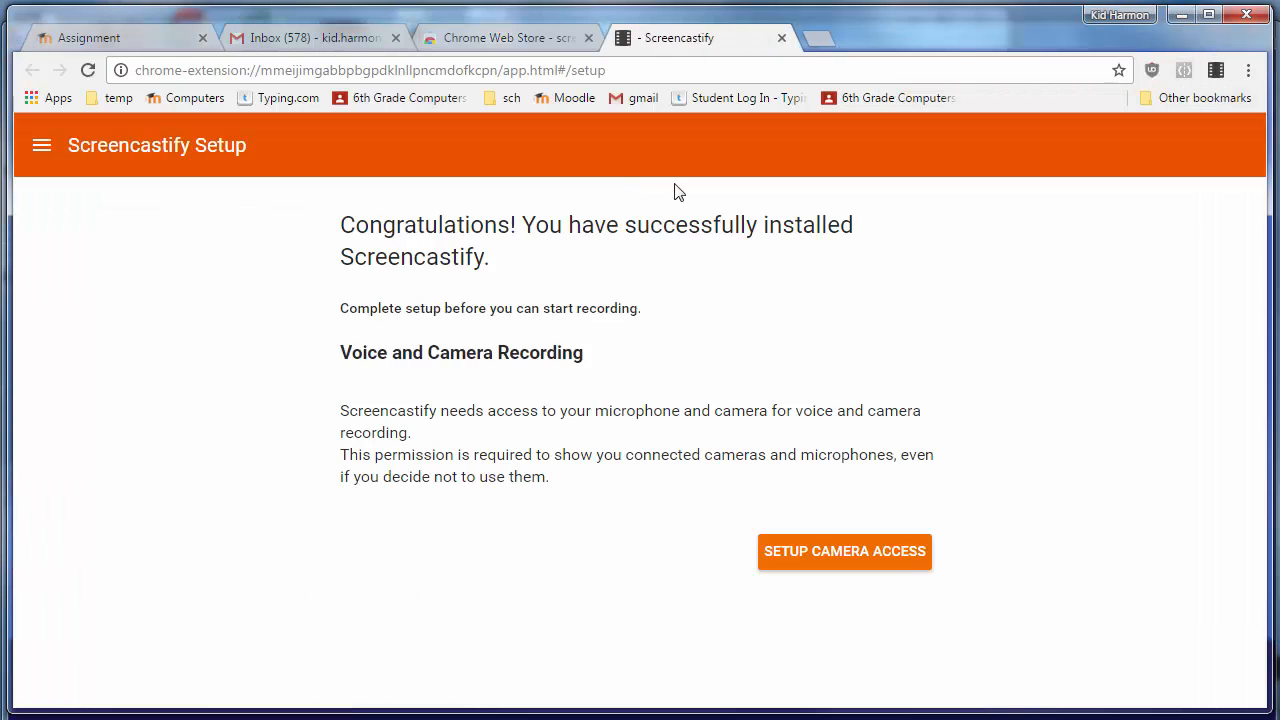
pyautogui.moveTo(812, 560)
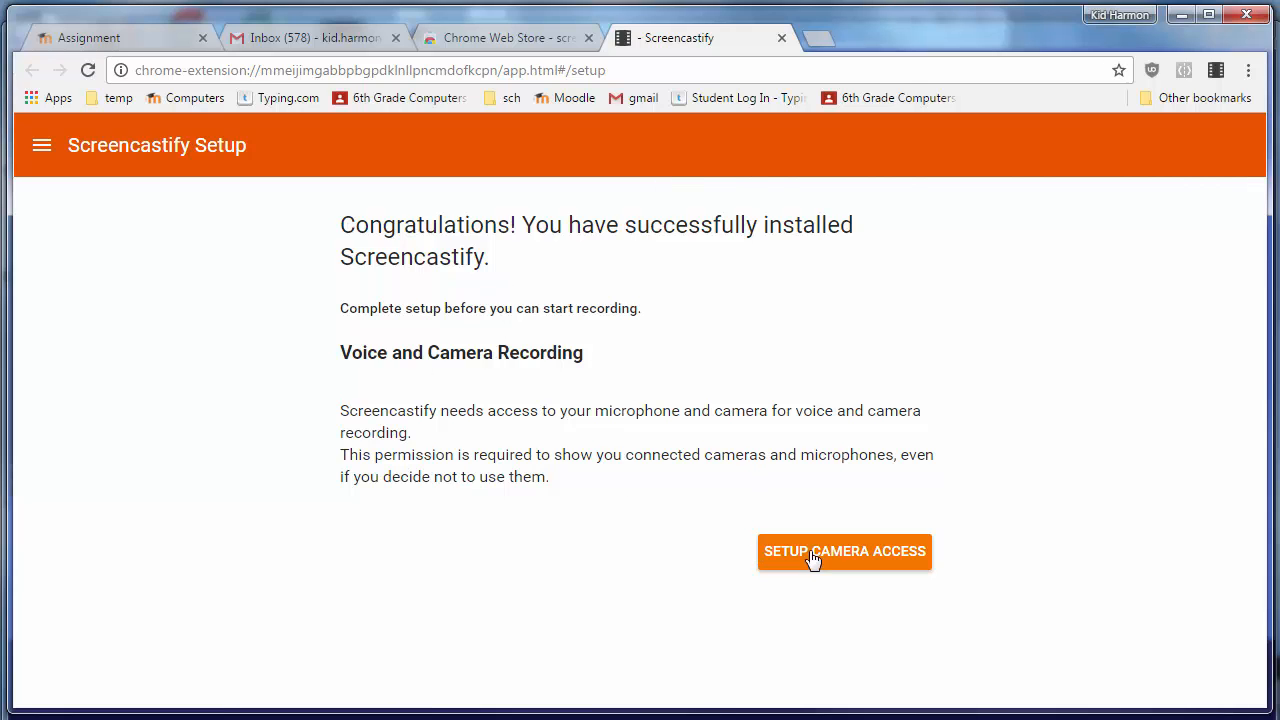
# Allow Screencastify microphone access and choose Google Drive for storing recordings.
pyautogui.click(844, 552)
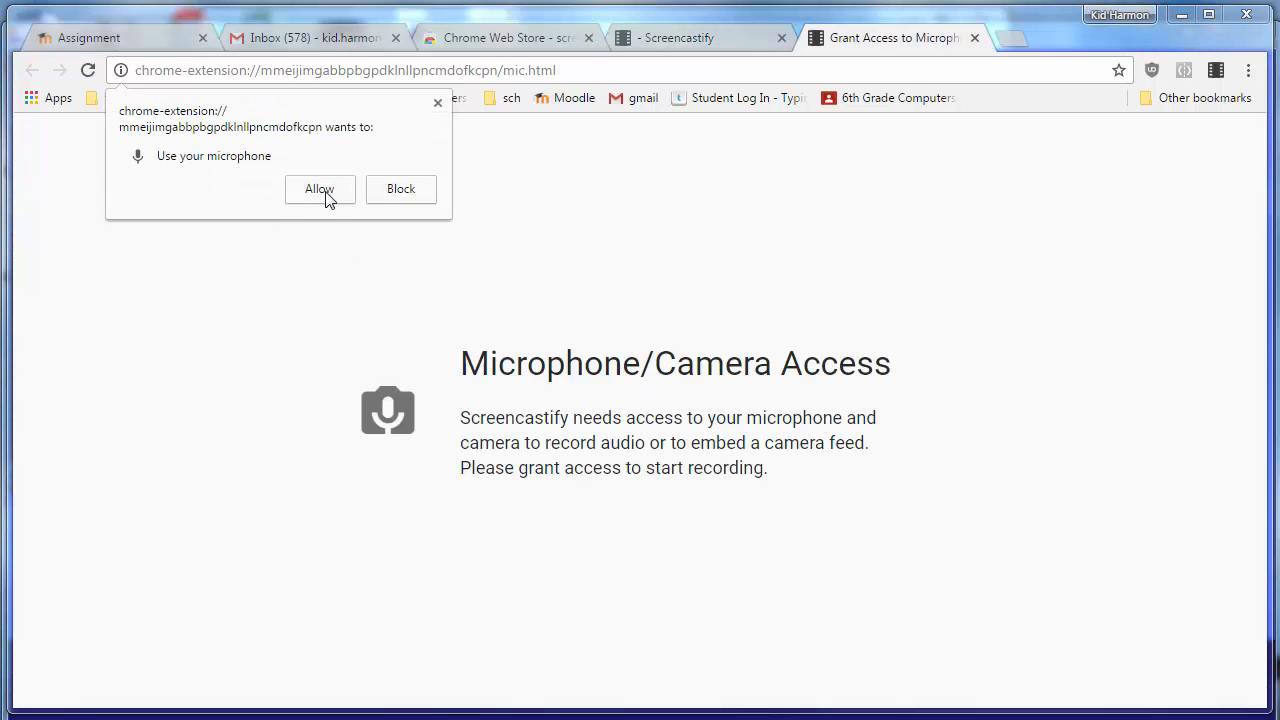
pyautogui.click(320, 188)
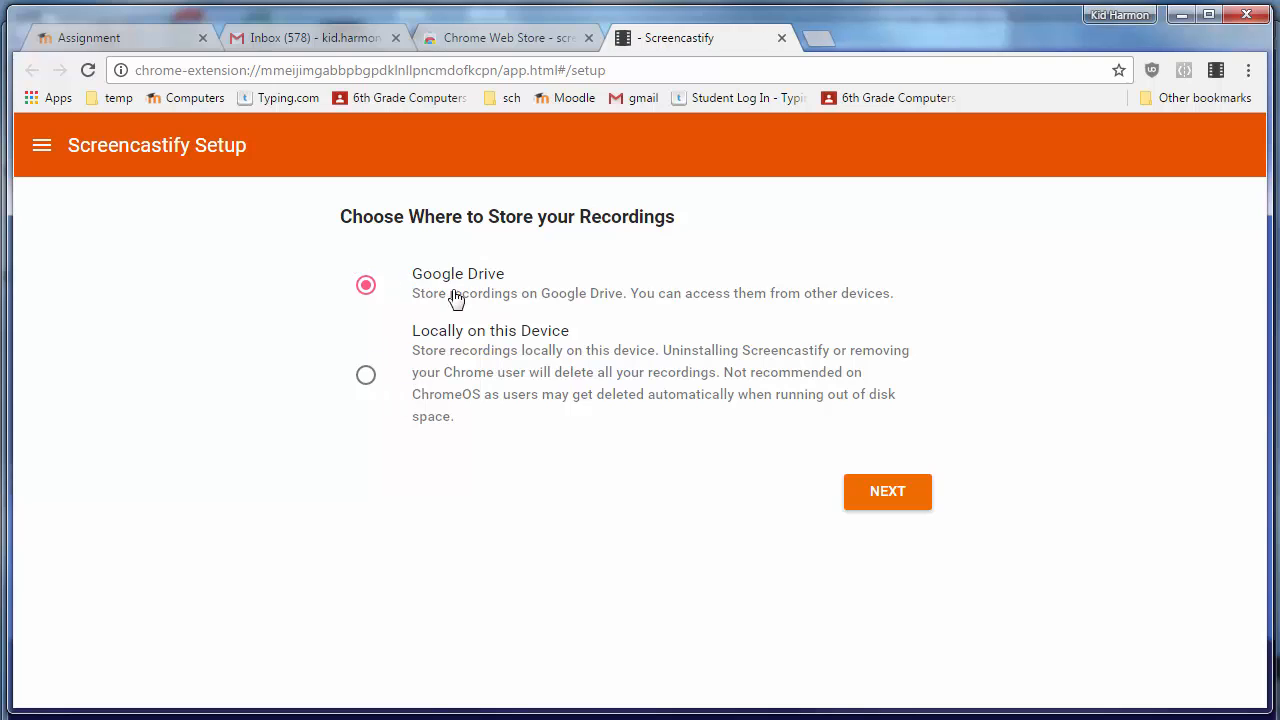
pyautogui.click(888, 492)
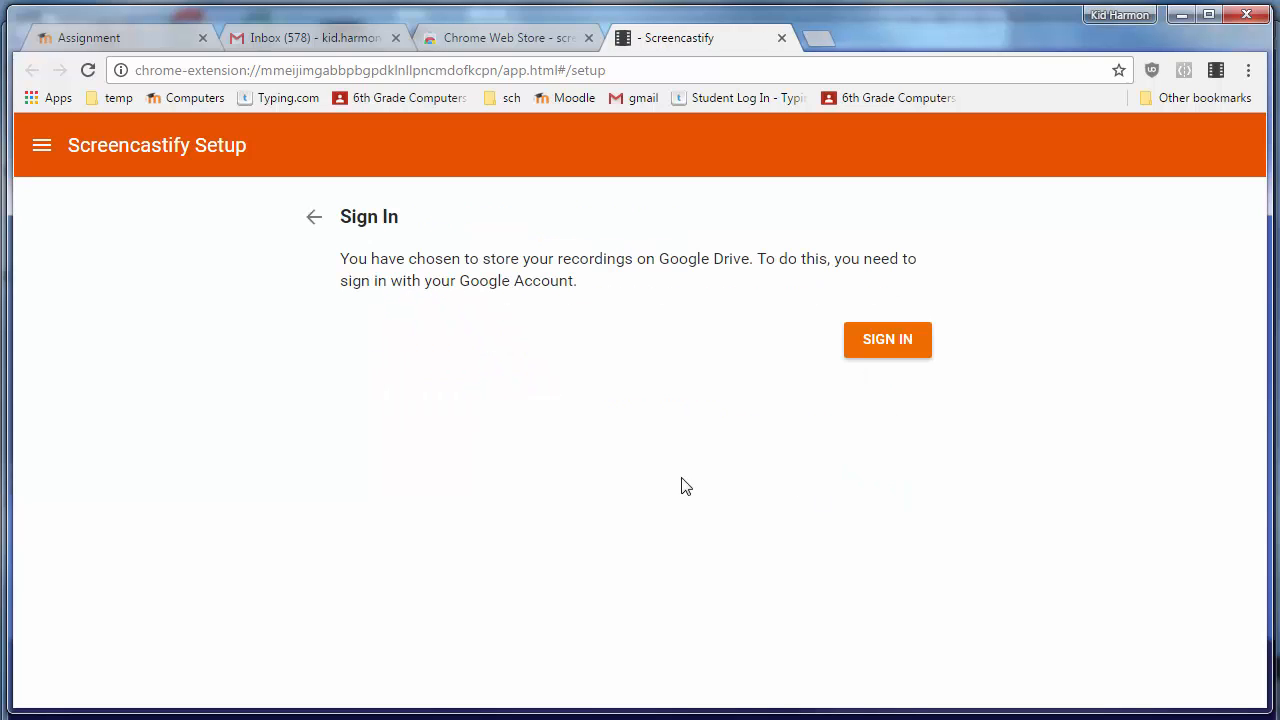
pyautogui.moveTo(884, 348)
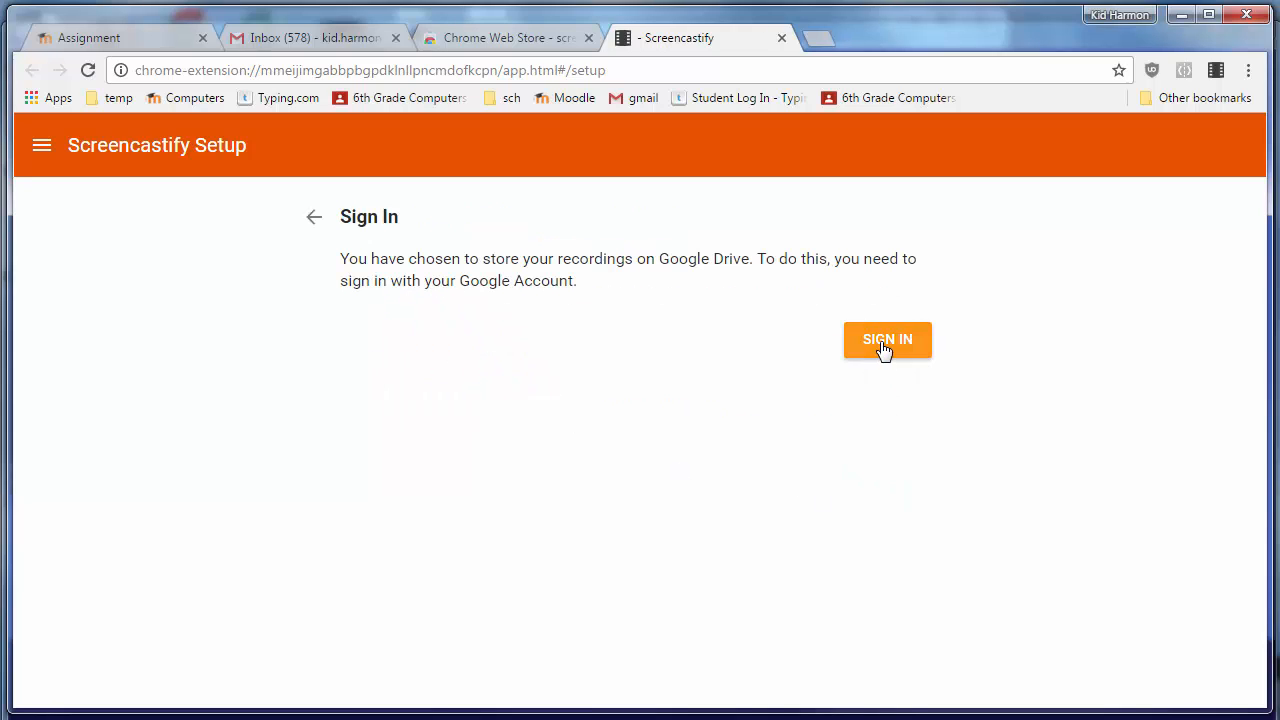
# Sign in with the existing Google account and approve Screencastify's access.
pyautogui.click(888, 340)
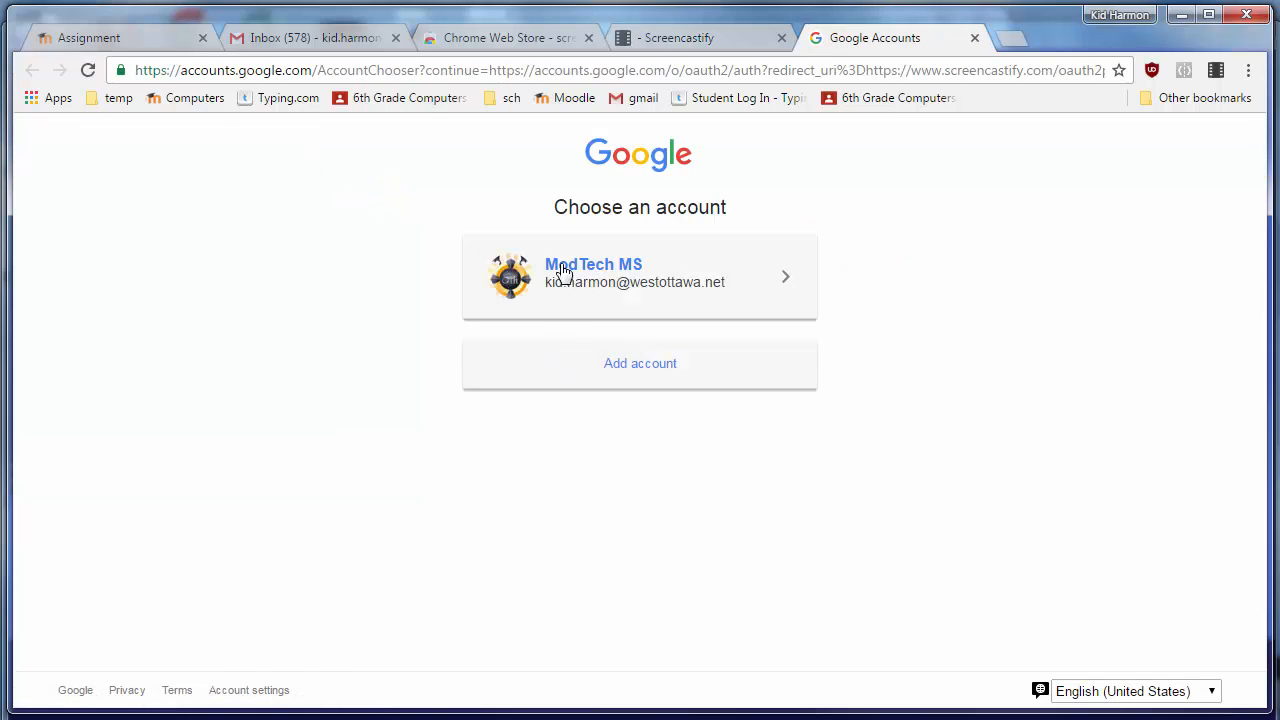
pyautogui.click(570, 276)
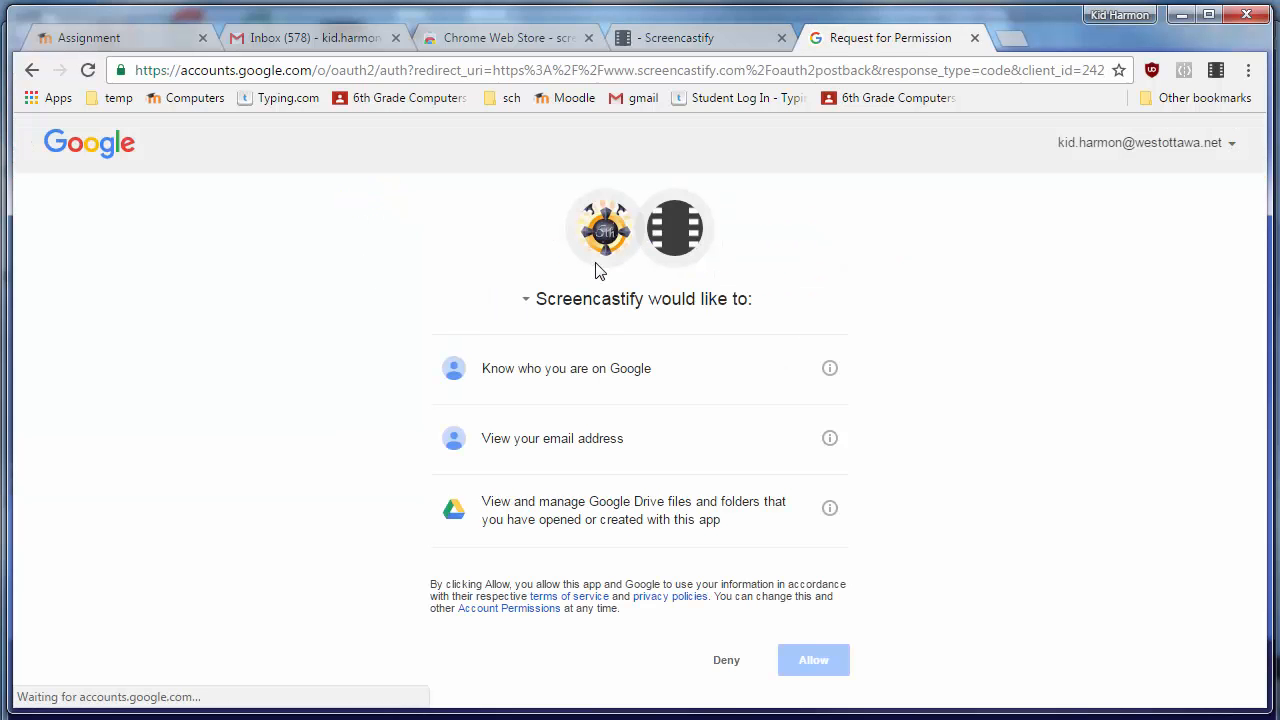
pyautogui.click(812, 660)
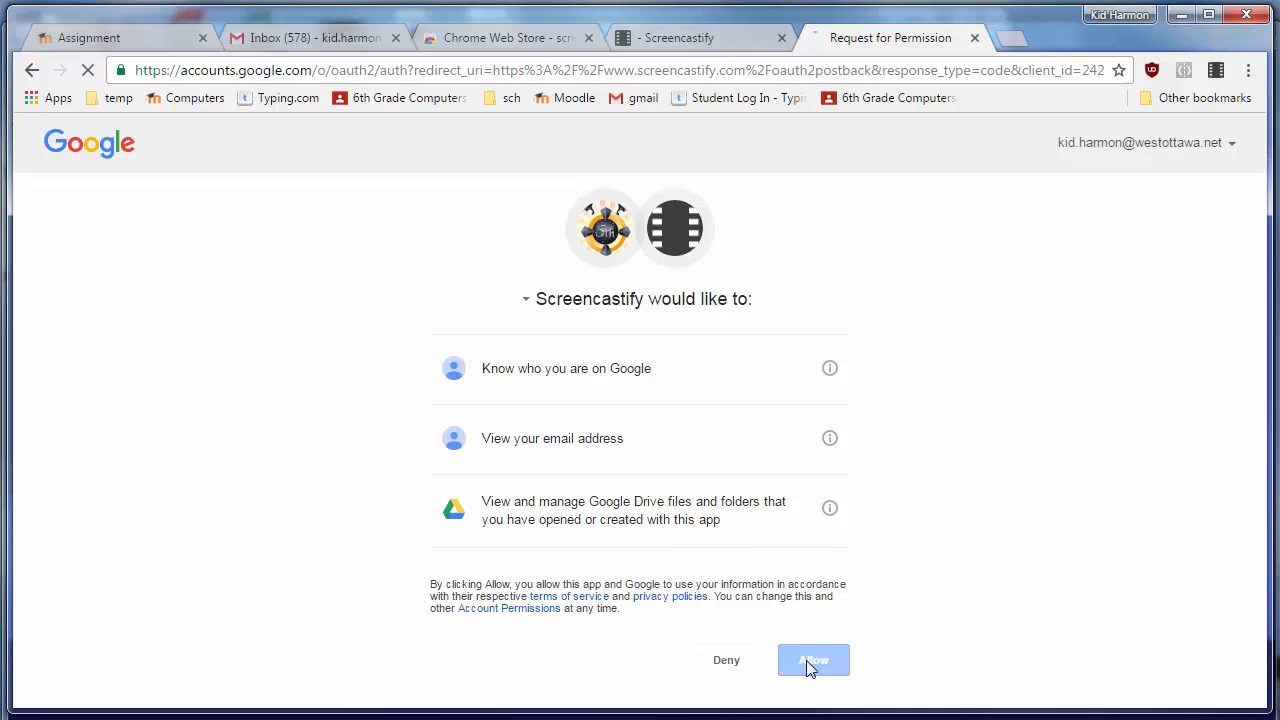
# Grant permissions, skip tab recording, and answer the survey as a student under 13 to finish setup.
pyautogui.click(812, 660)
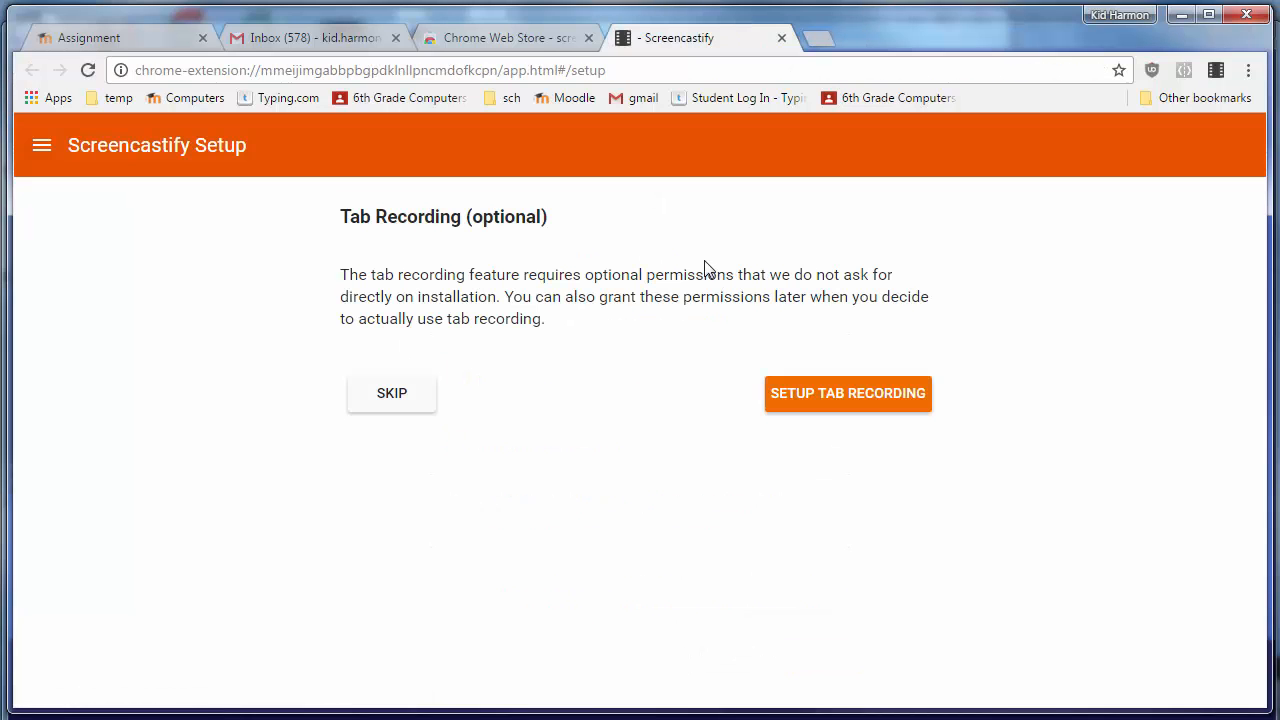
pyautogui.moveTo(364, 410)
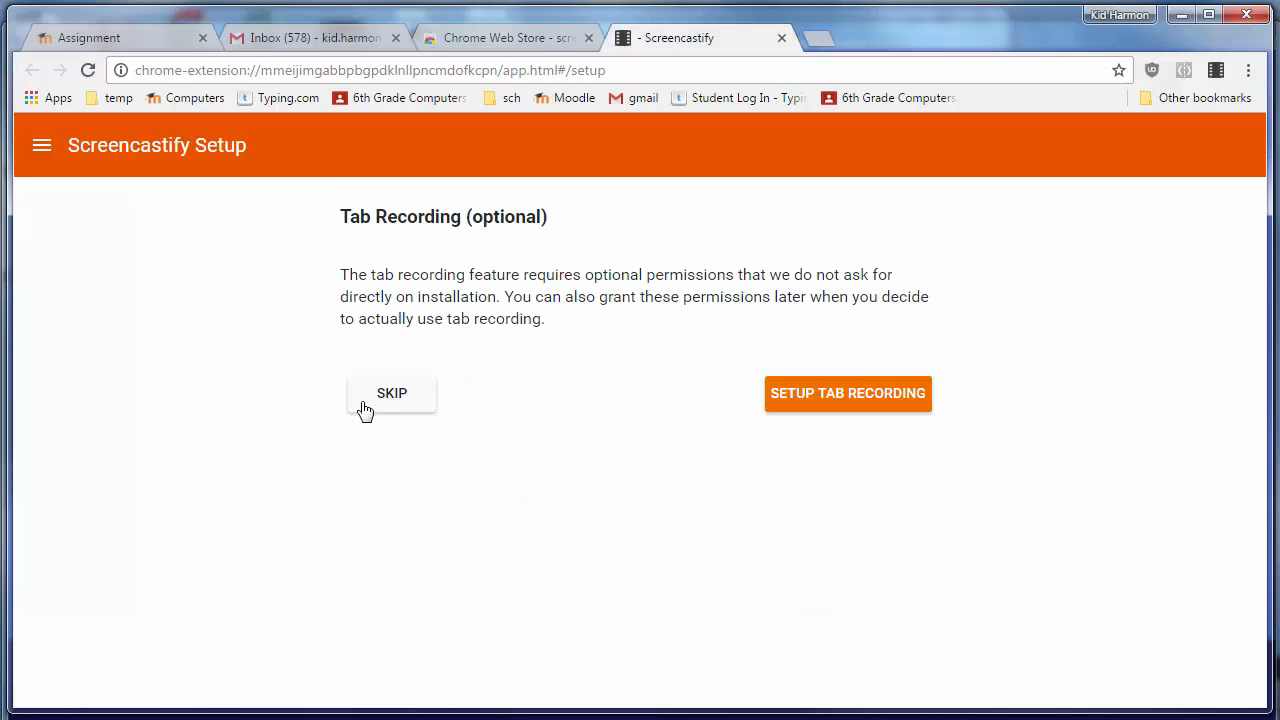
pyautogui.click(392, 392)
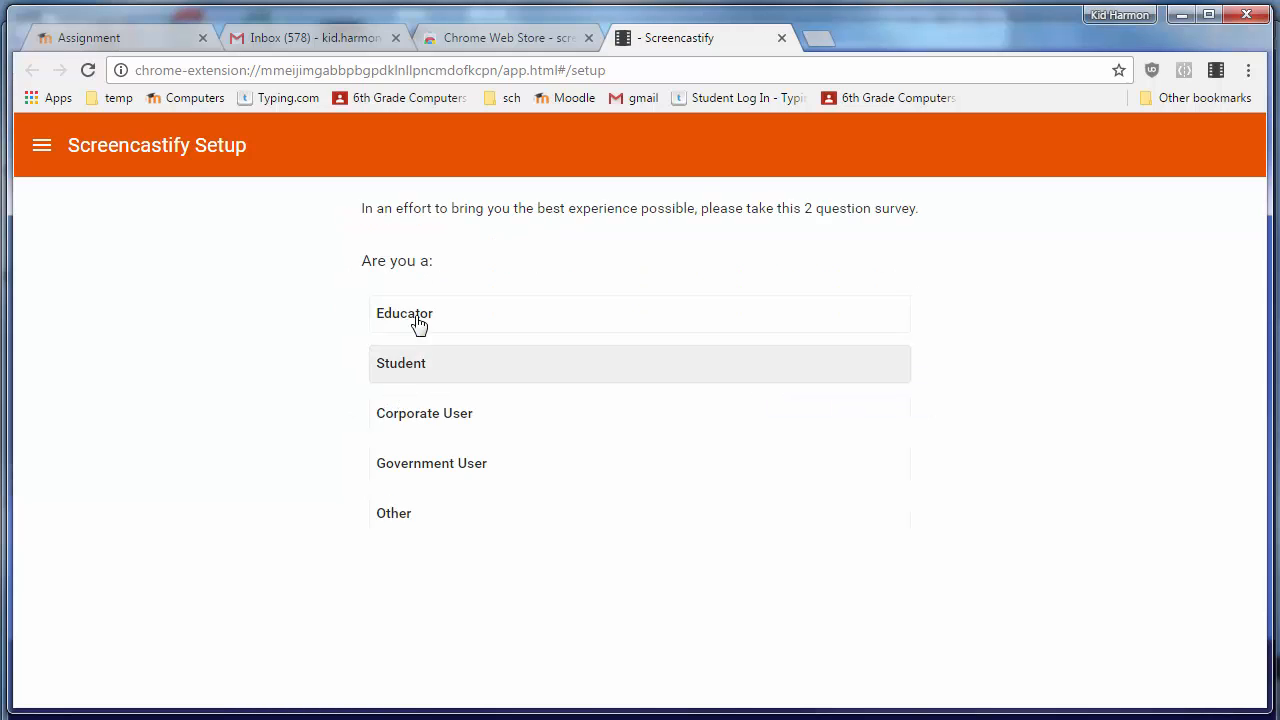
pyautogui.moveTo(404, 370)
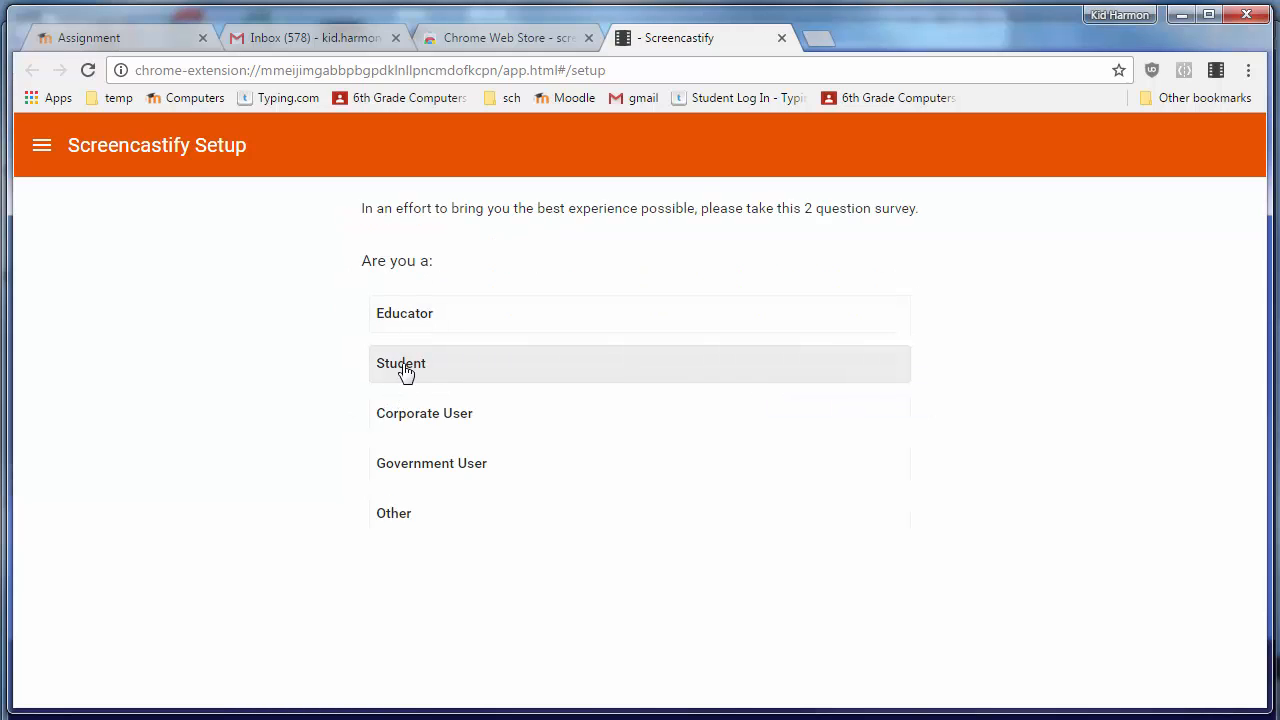
pyautogui.click(400, 364)
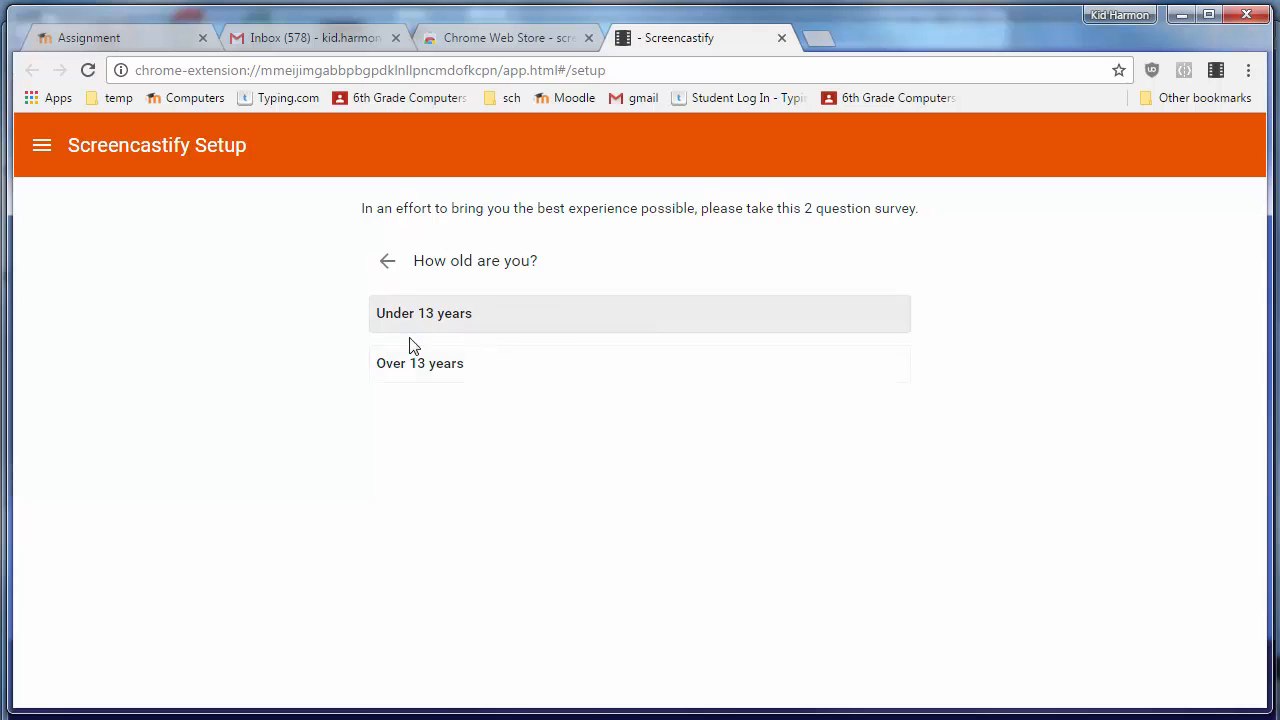
pyautogui.click(424, 312)
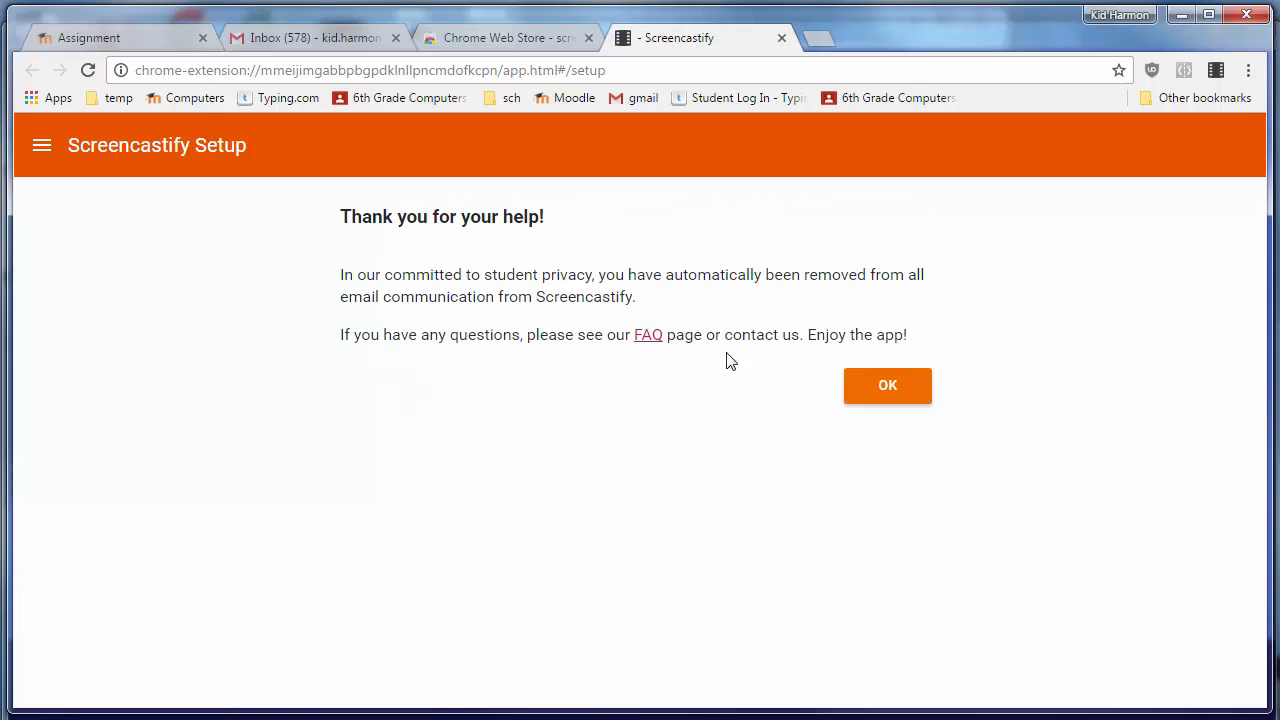
pyautogui.click(888, 384)
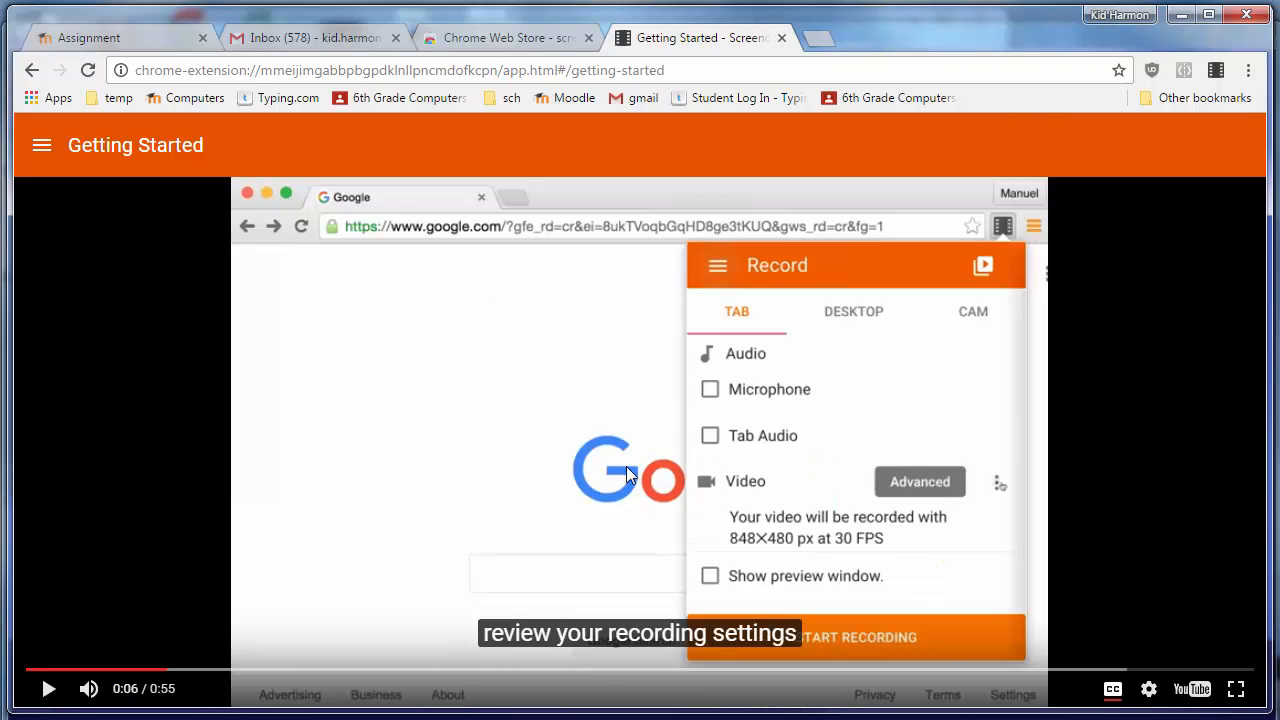
pyautogui.moveTo(560, 470)
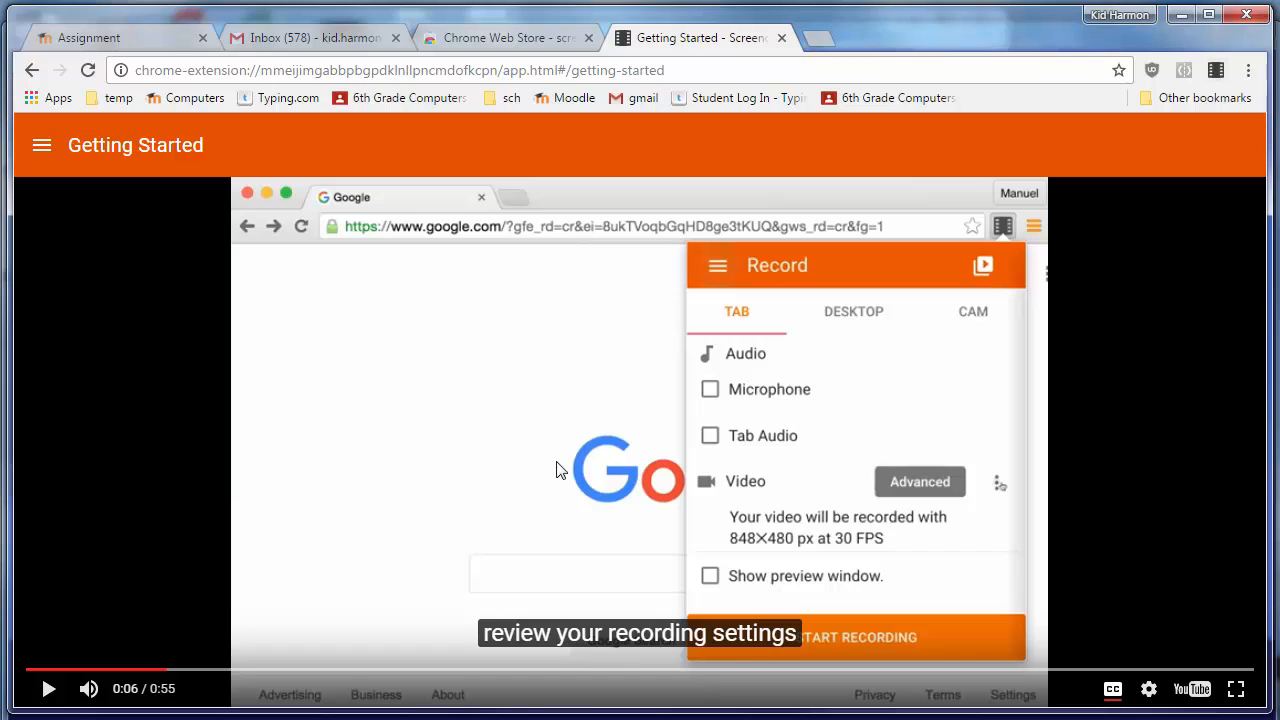
pyautogui.moveTo(1214, 72)
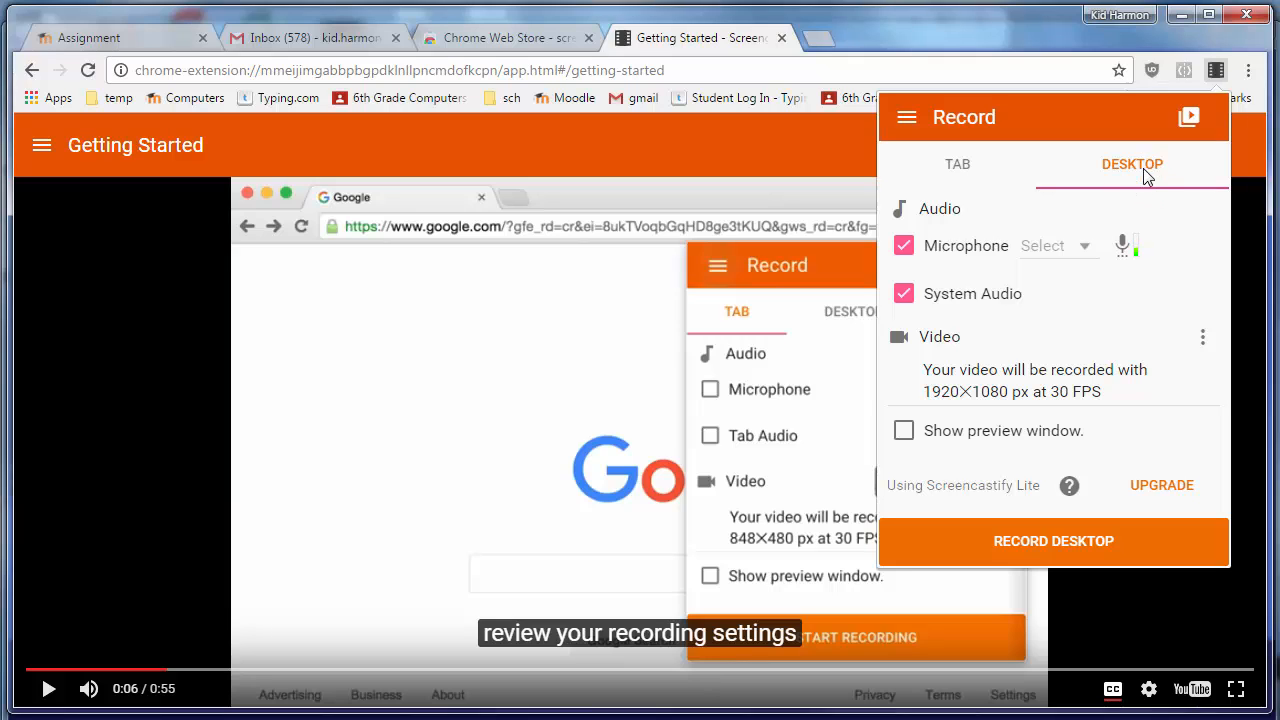
pyautogui.moveTo(1060, 348)
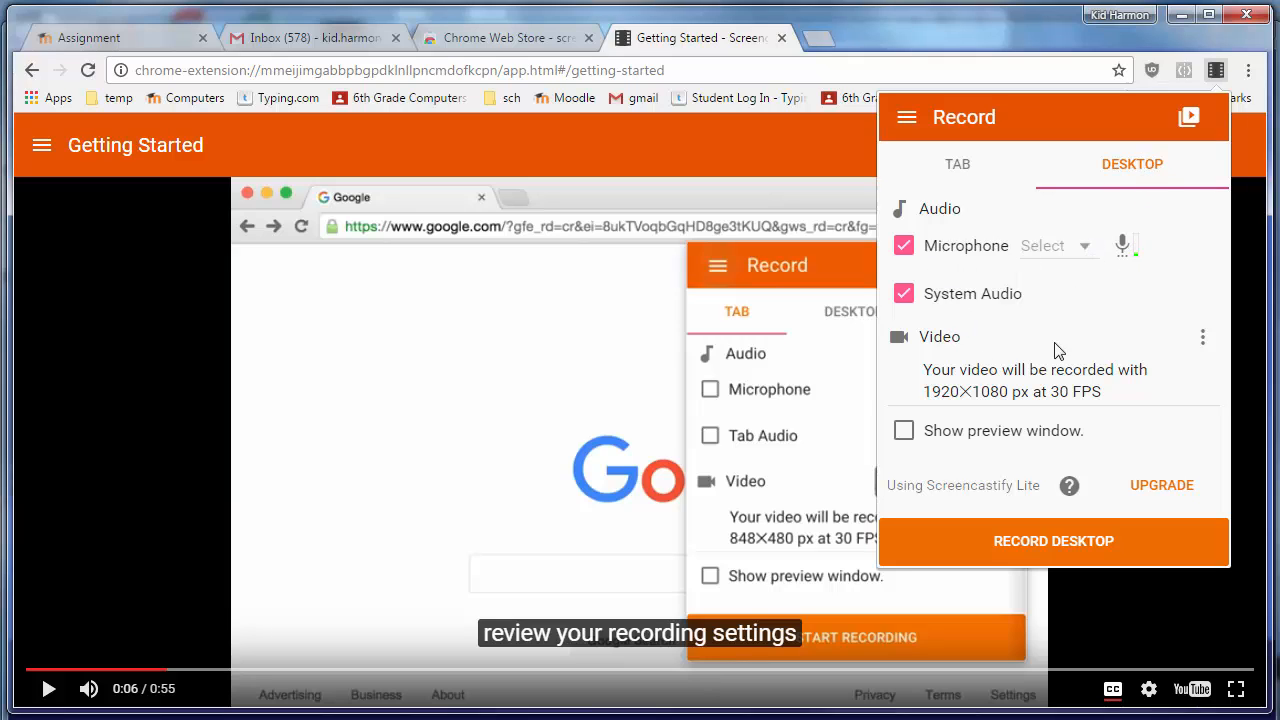
pyautogui.moveTo(912, 464)
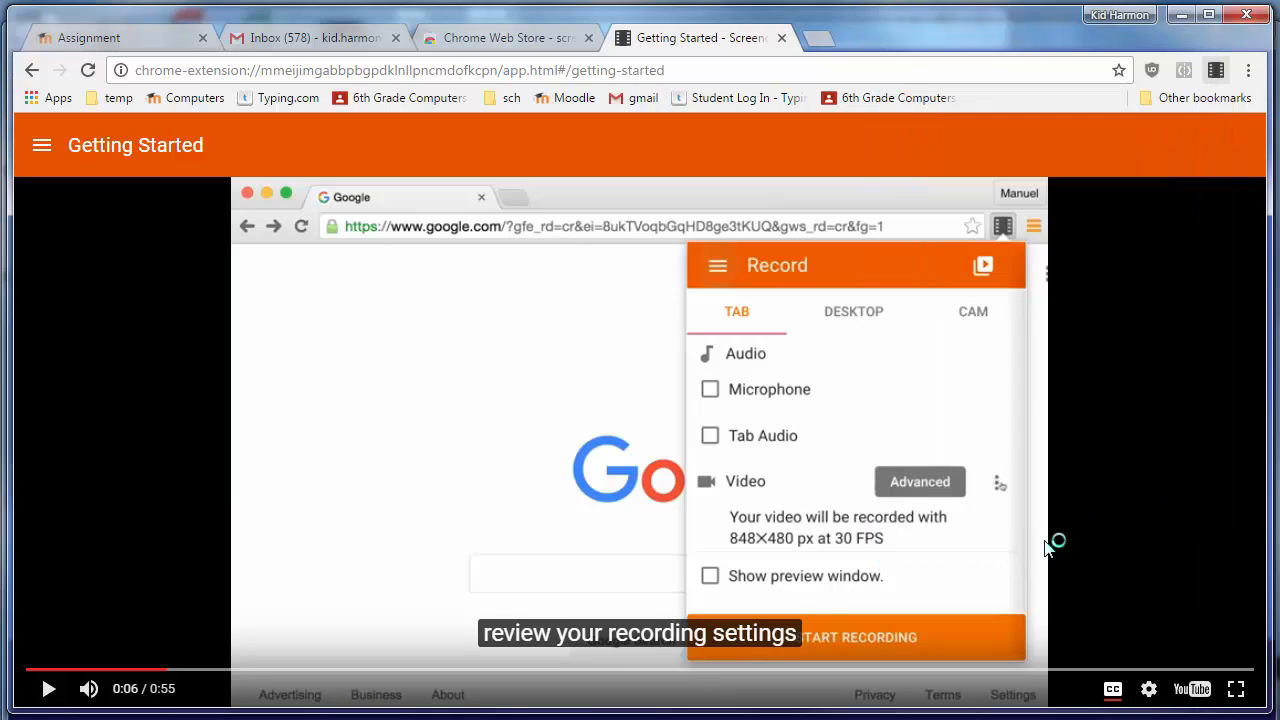
# Start a desktop recording from Screencastify and pause the getting-started tutorial video.
pyautogui.click(856, 636)
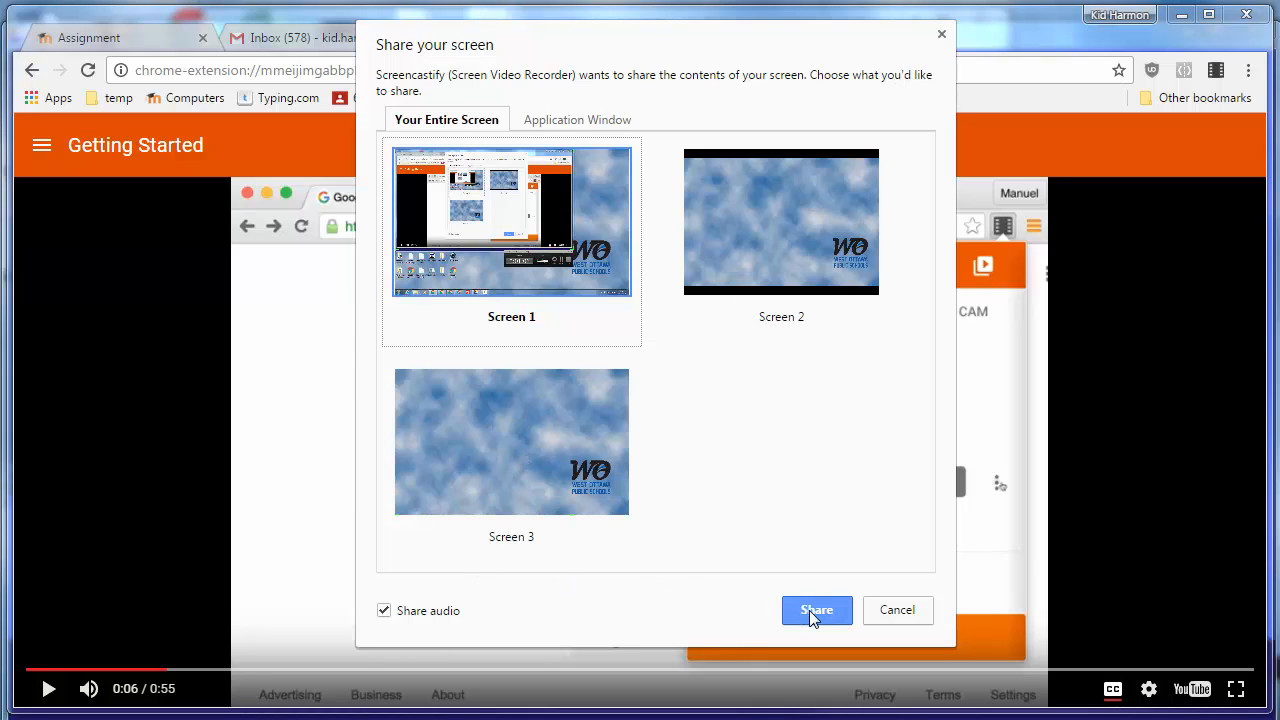
pyautogui.moveTo(516, 616)
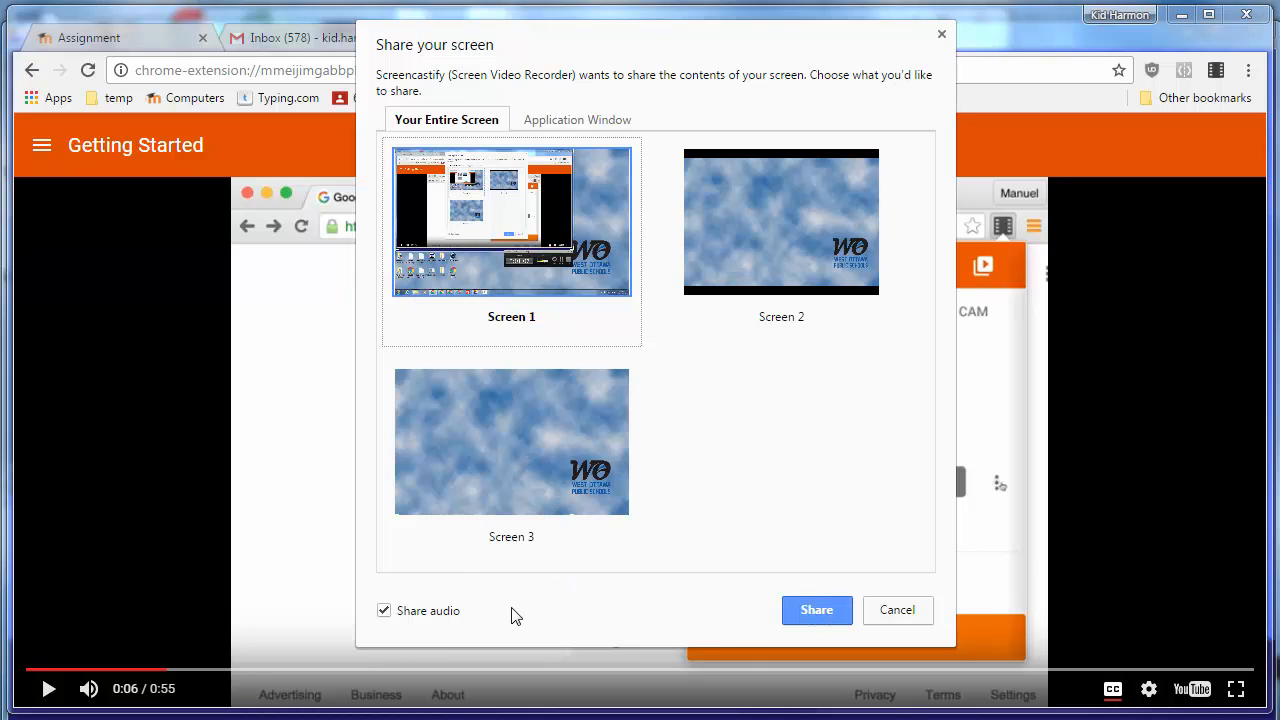
pyautogui.click(896, 610)
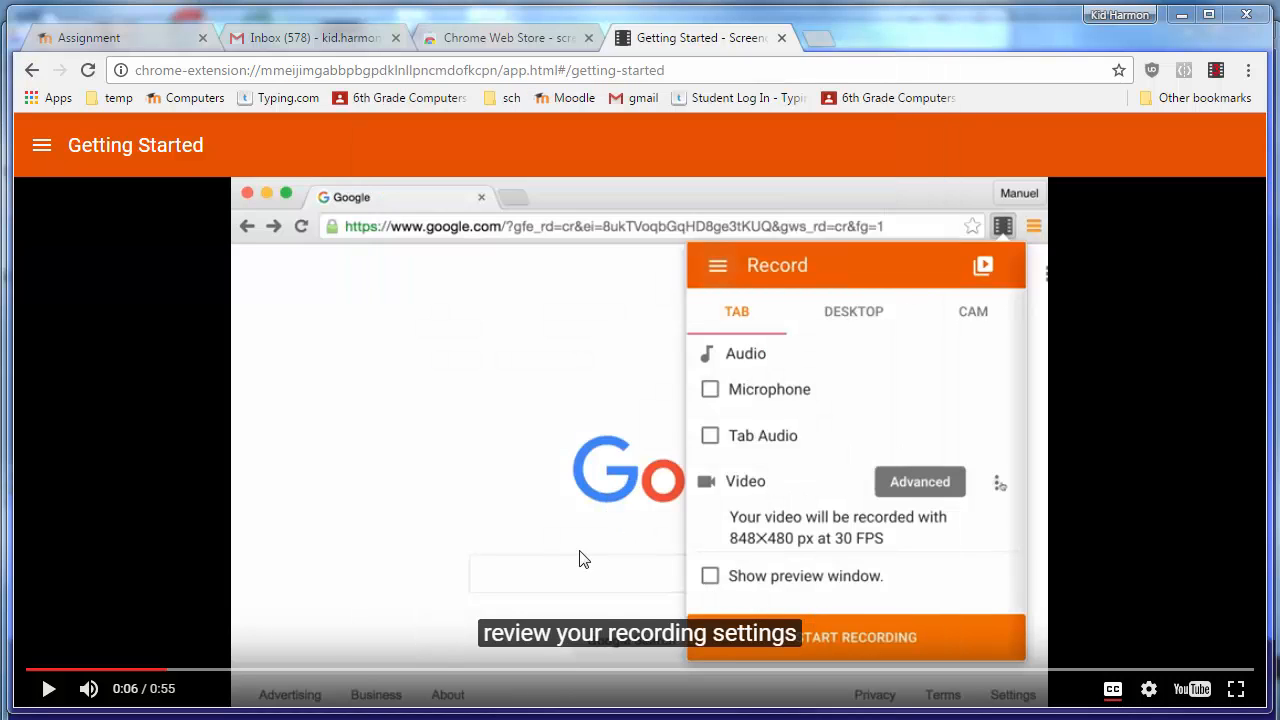
pyautogui.moveTo(630, 576)
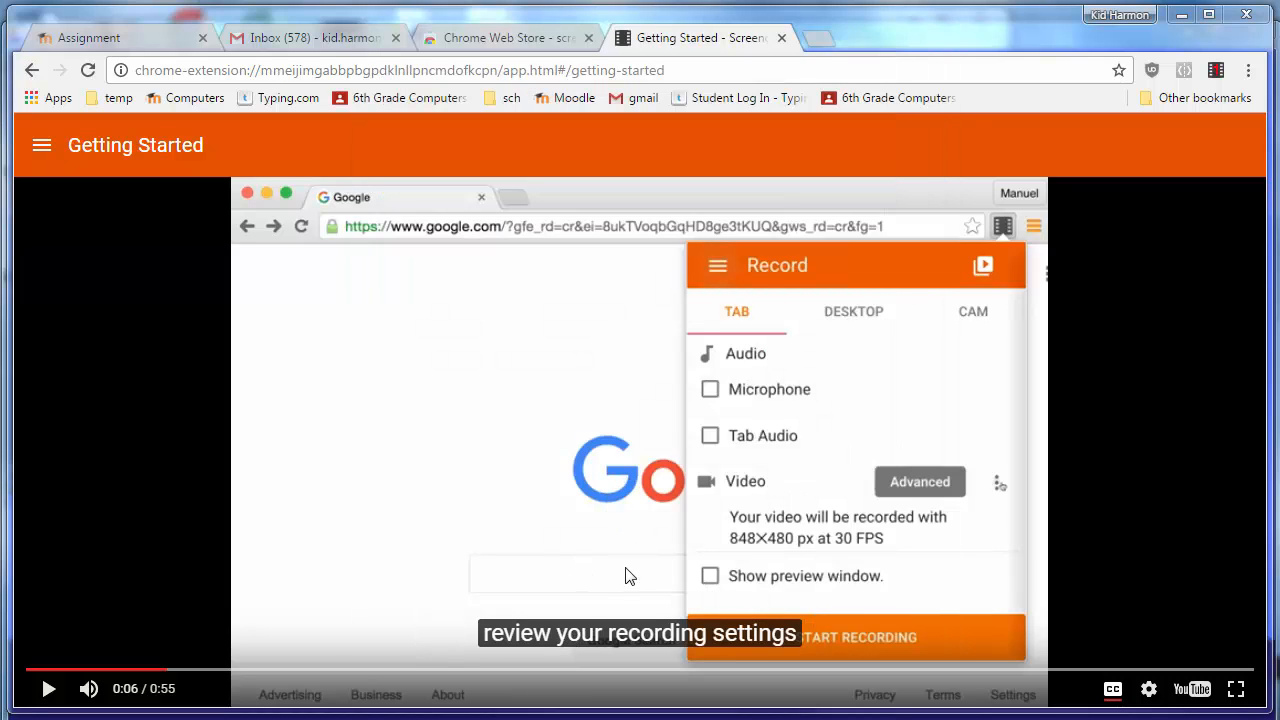
pyautogui.moveTo(1198, 38)
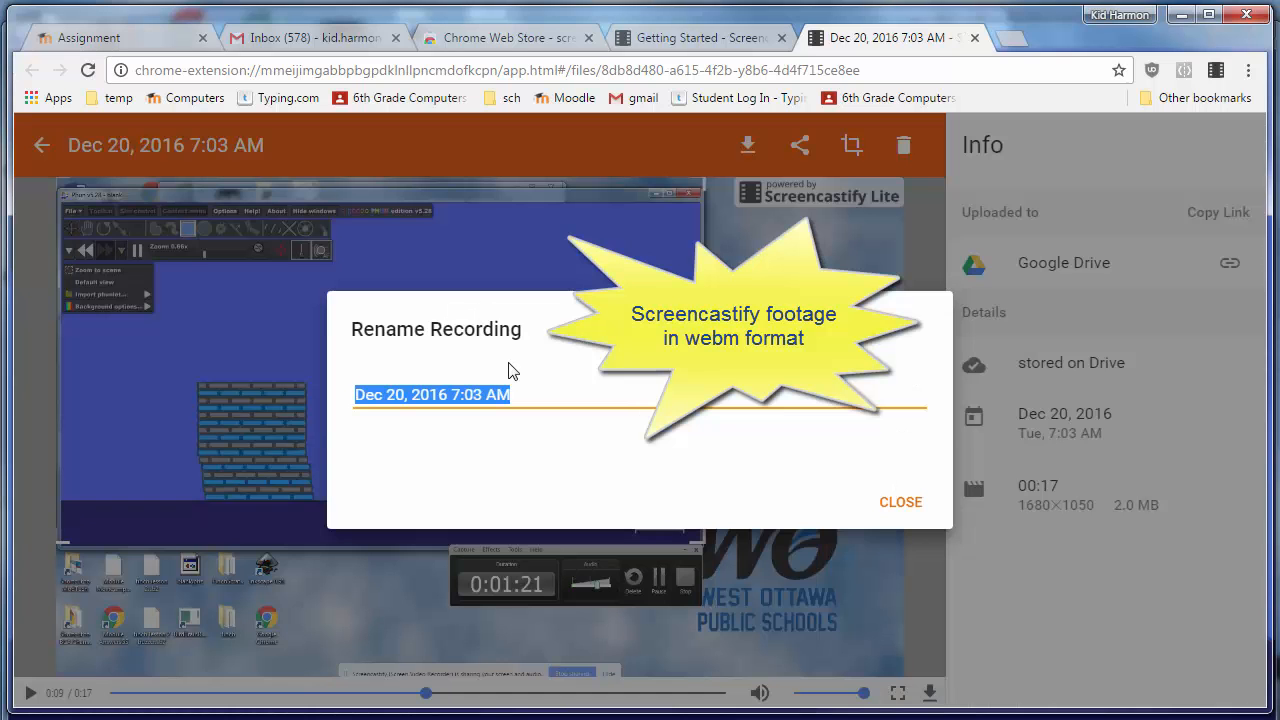
# Rename the saved desktop recording to 'phun show off'.
pyautogui.write('phun')
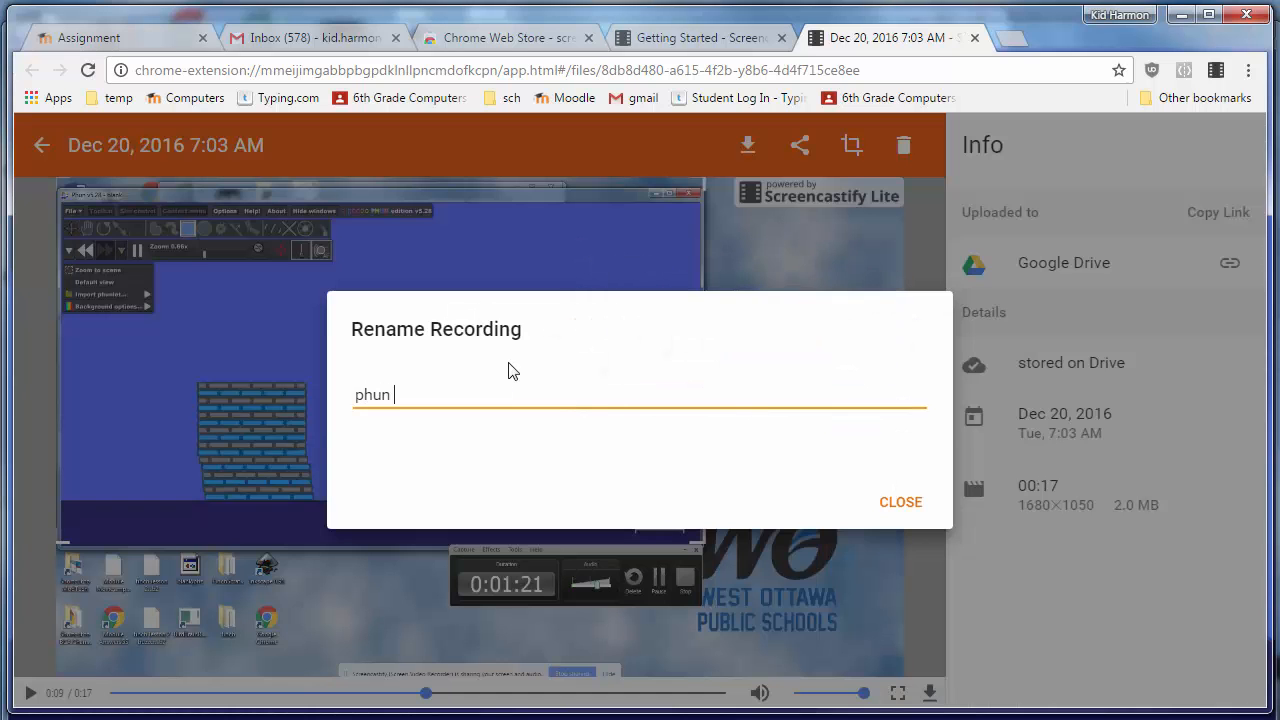
pyautogui.write('show off')
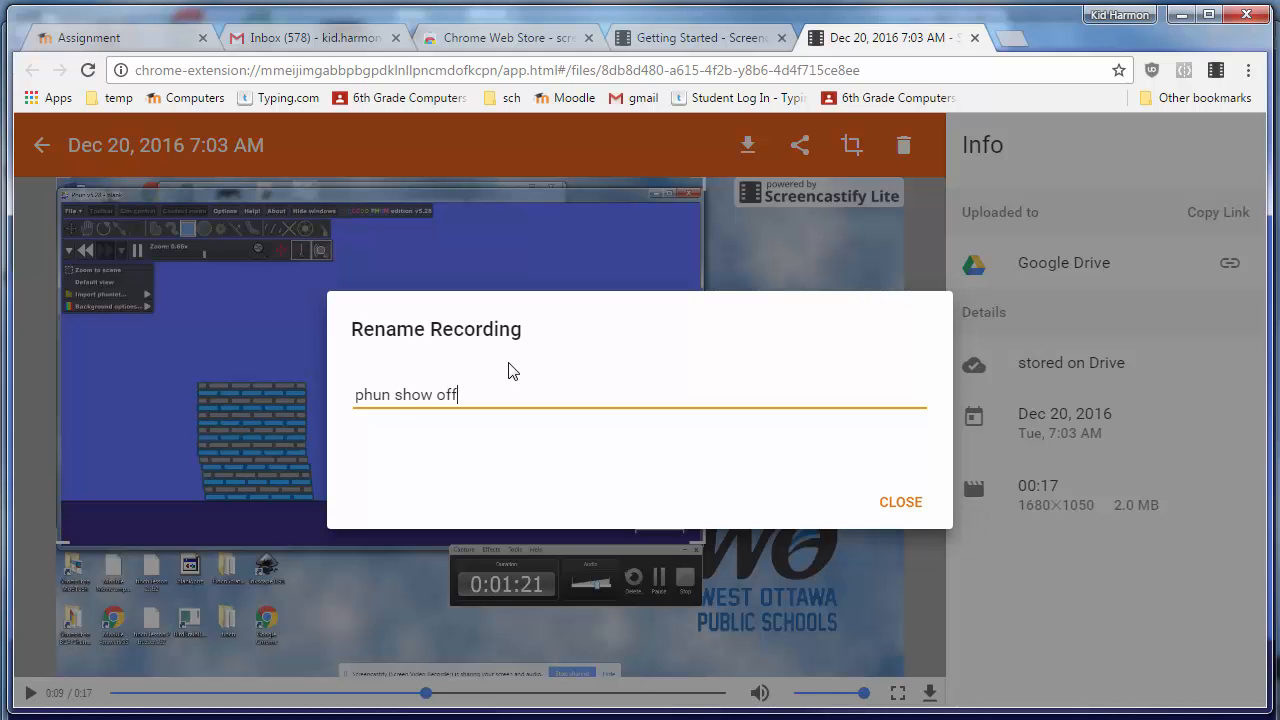
pyautogui.click(900, 502)
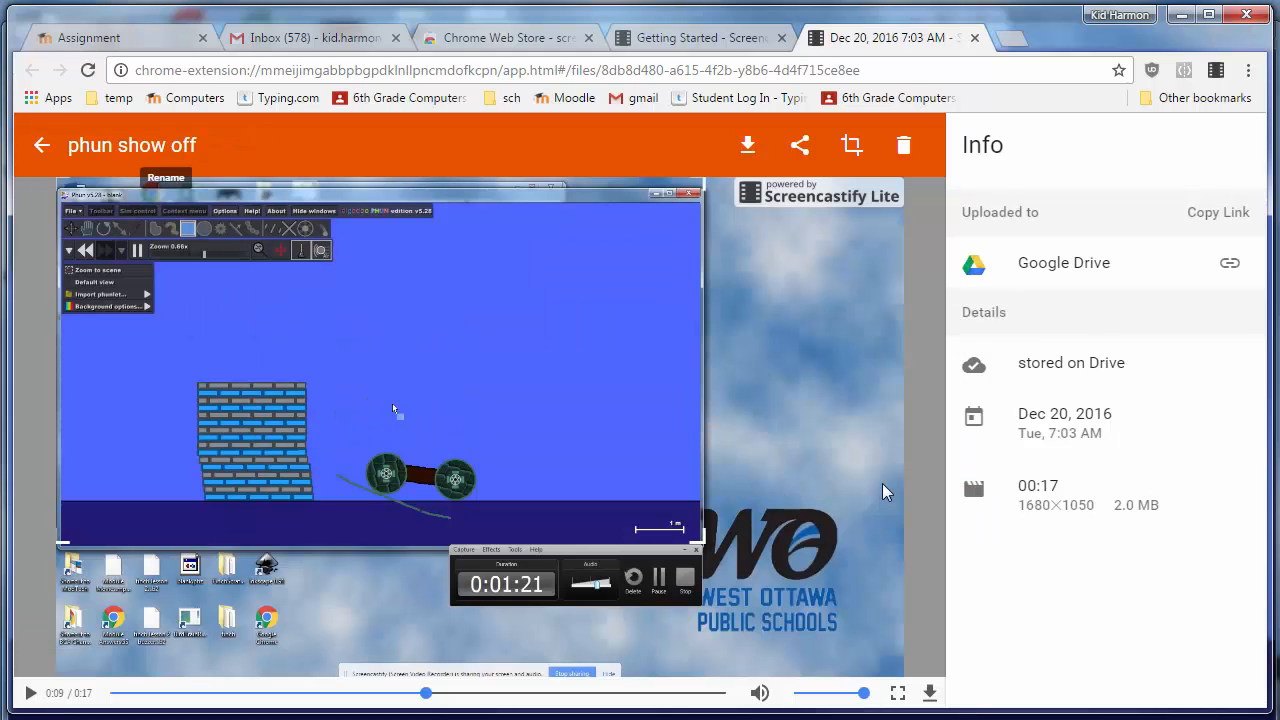
pyautogui.moveTo(1052, 272)
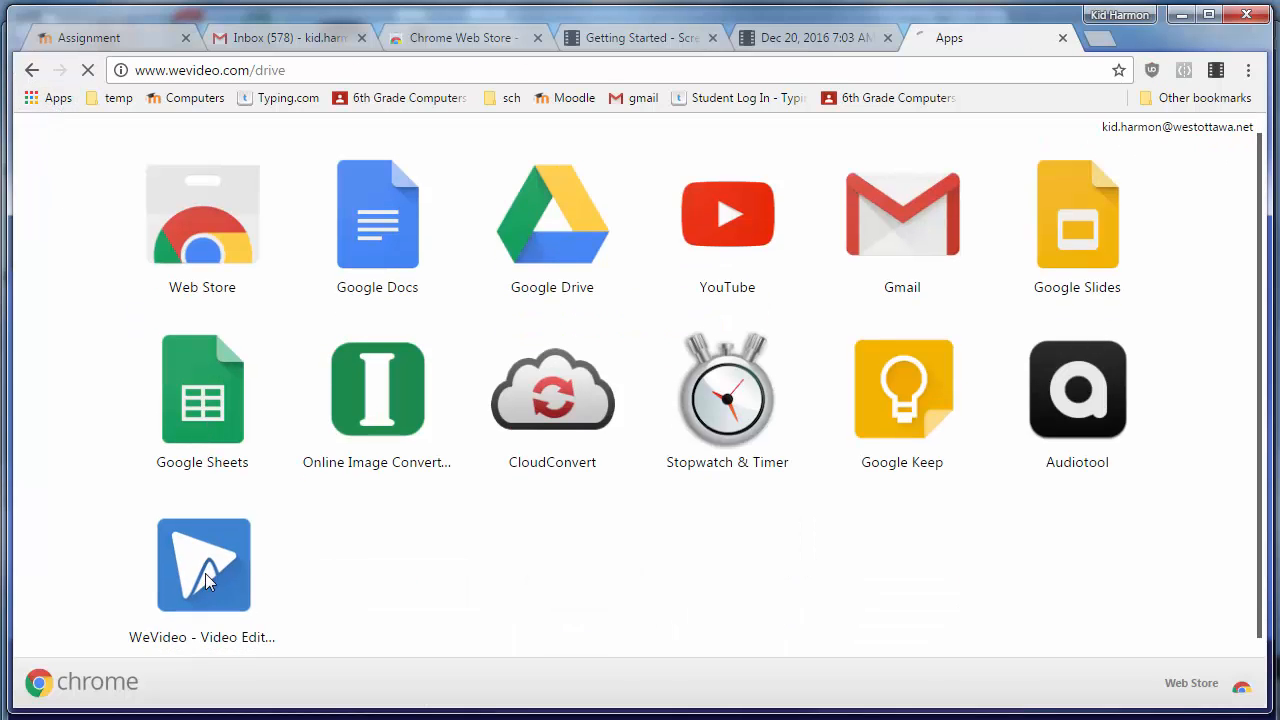
# Launch WeVideo, allow account access, and start creating a new project.
pyautogui.click(204, 564)
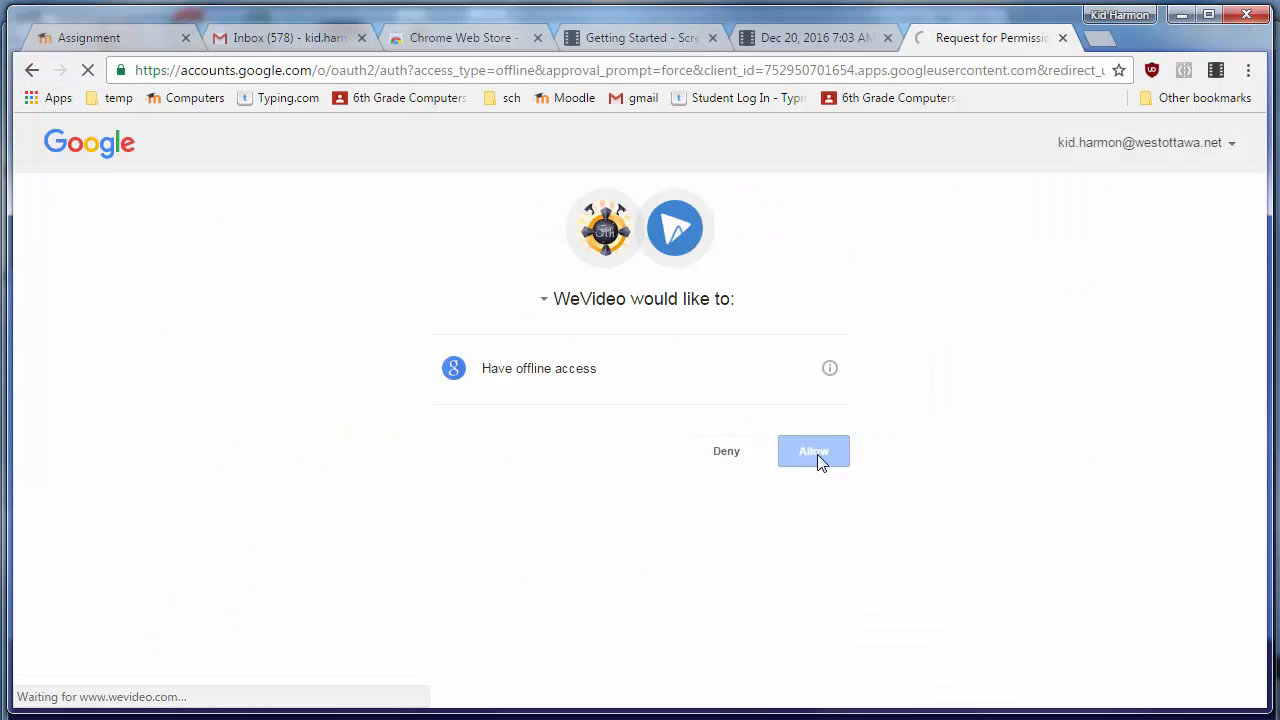
pyautogui.click(812, 452)
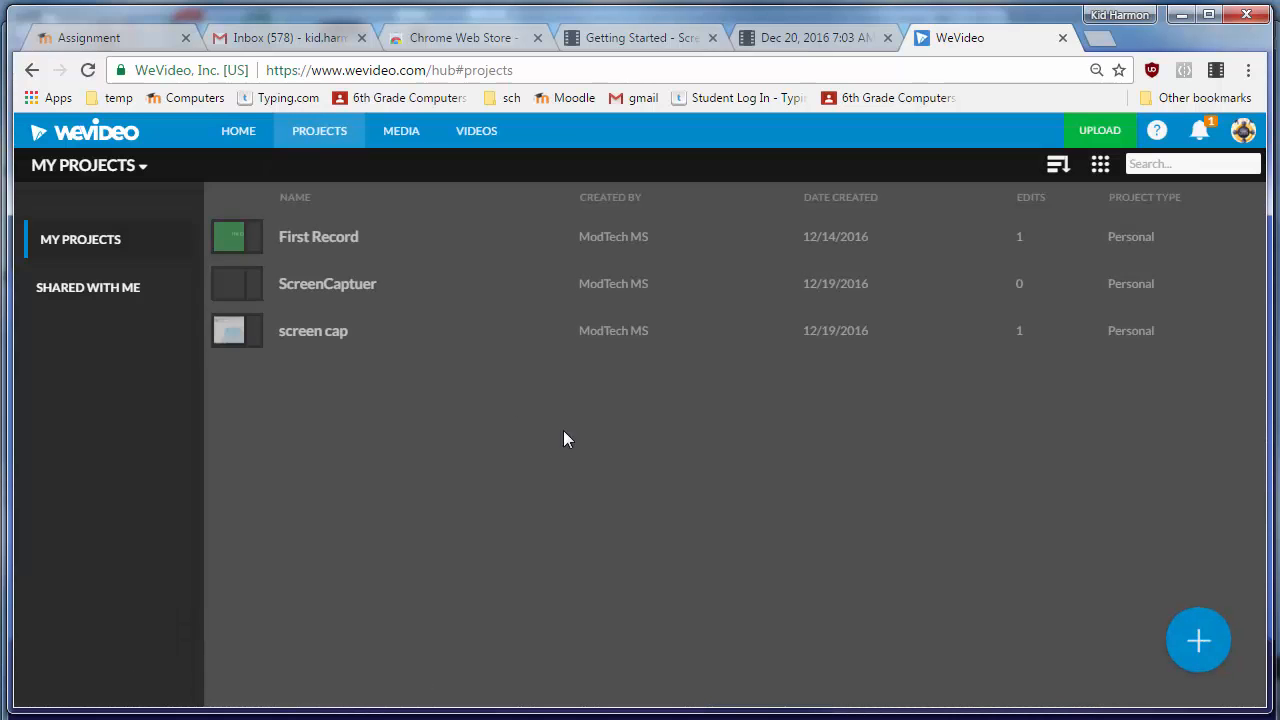
pyautogui.click(1196, 640)
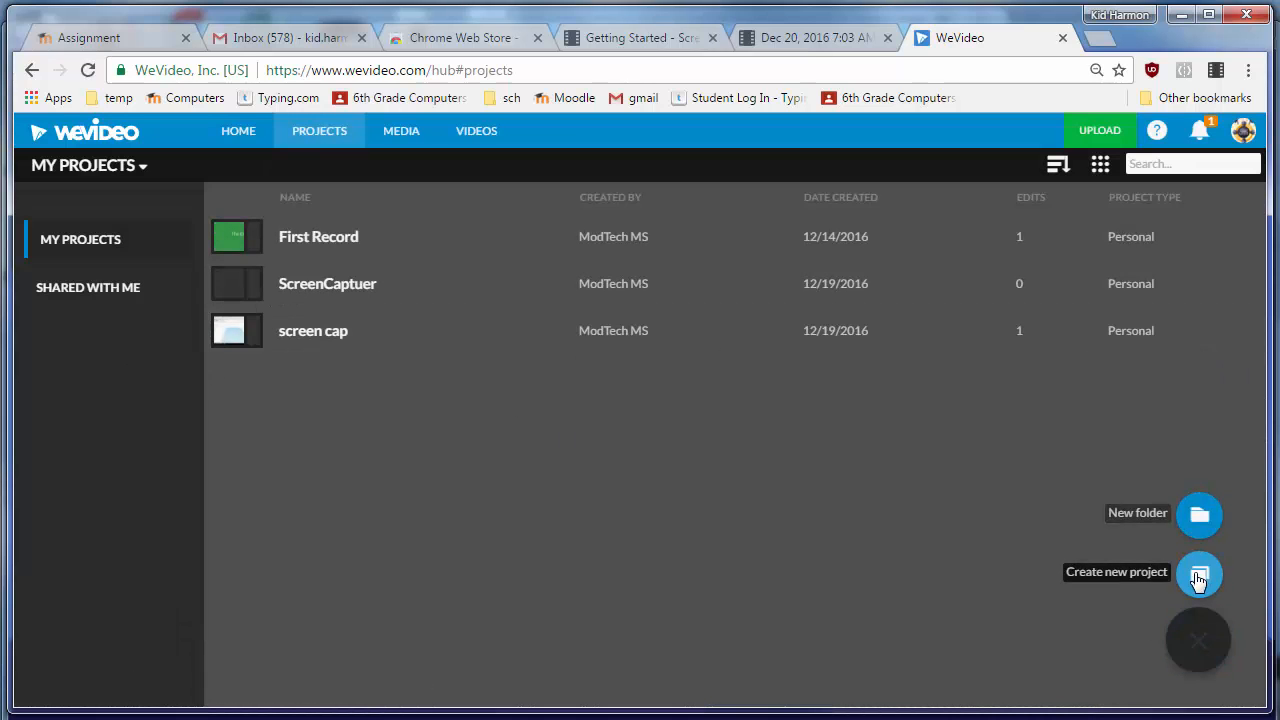
pyautogui.click(1198, 574)
pyautogui.write('phun car')
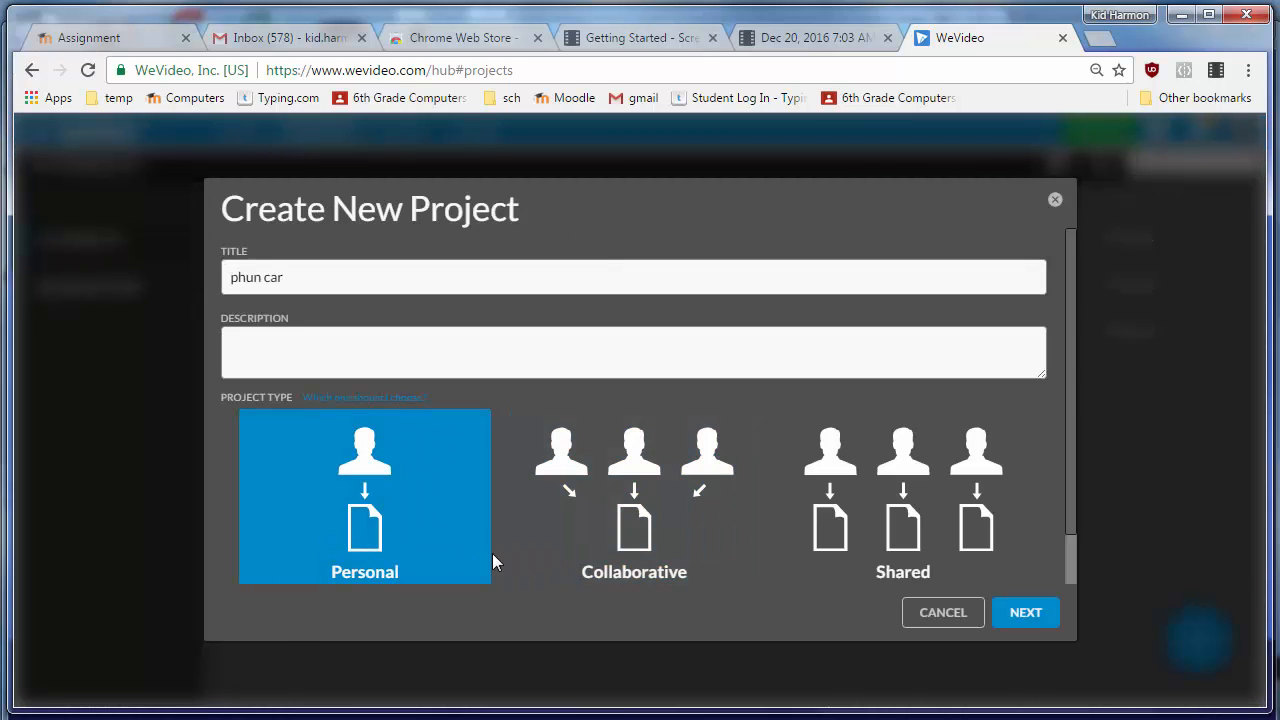
# Create the personal project 'phun car' and enter its video editor.
pyautogui.click(1024, 612)
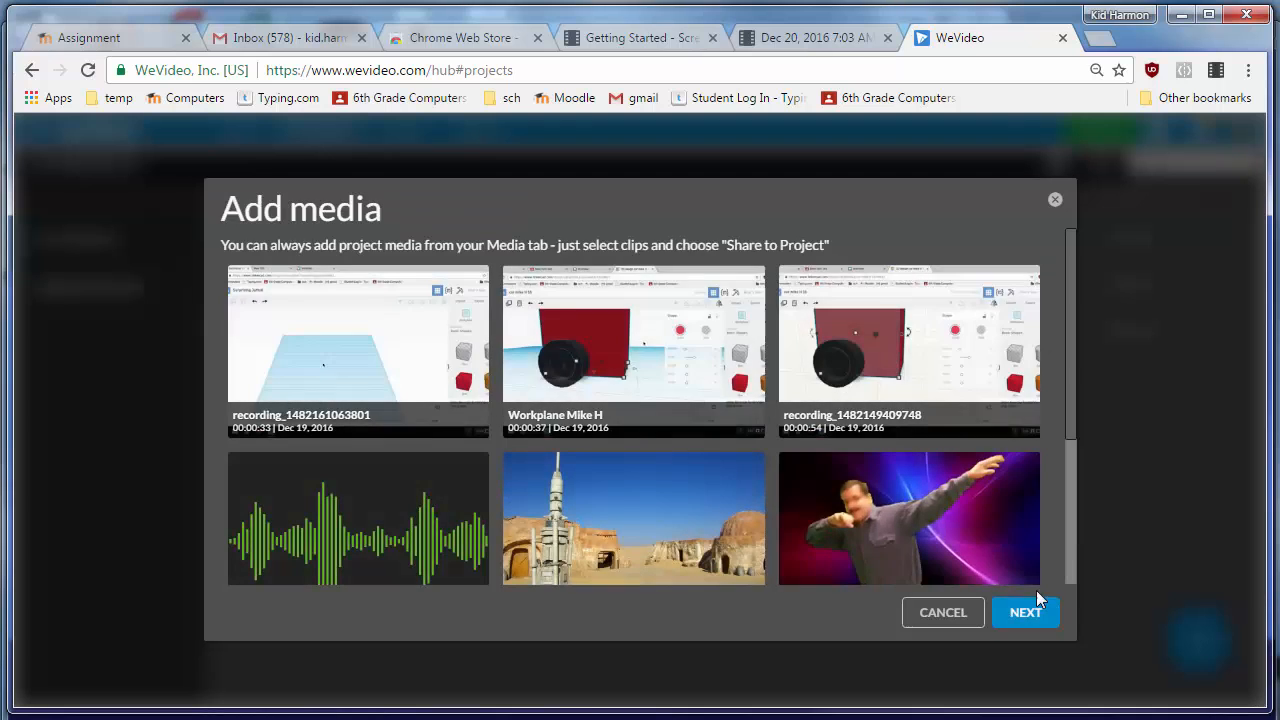
pyautogui.click(1024, 612)
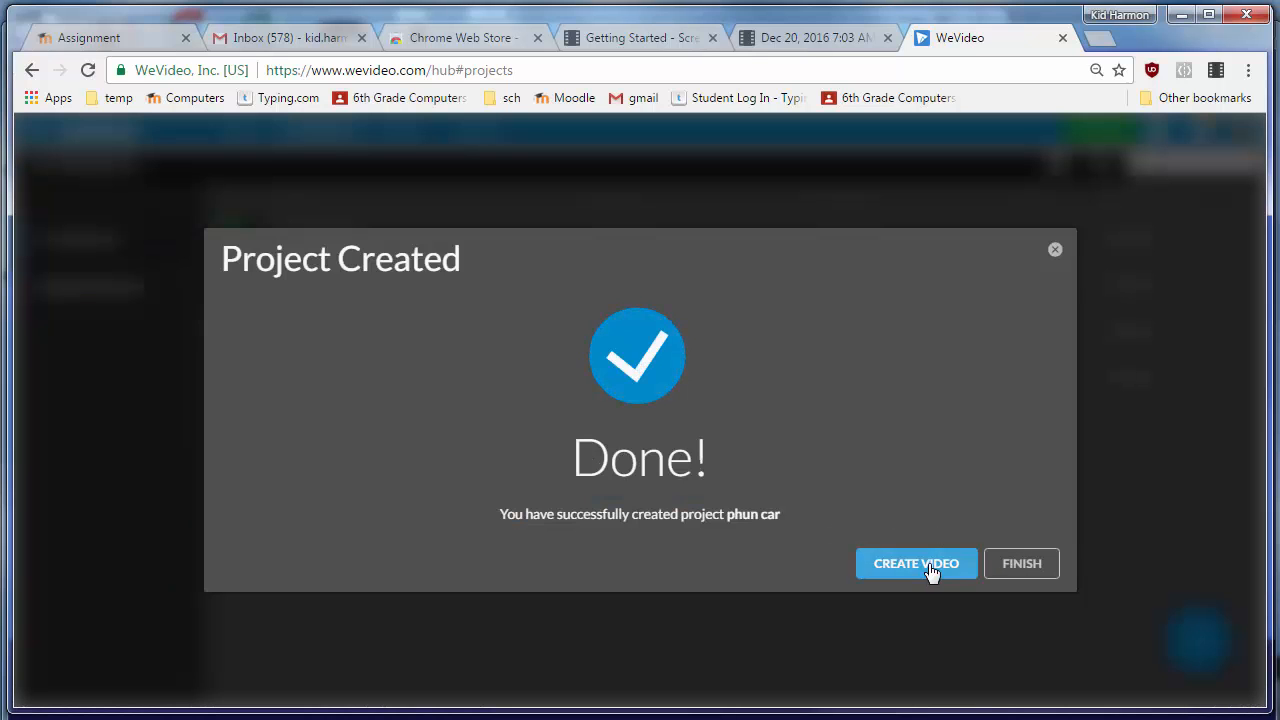
pyautogui.click(916, 564)
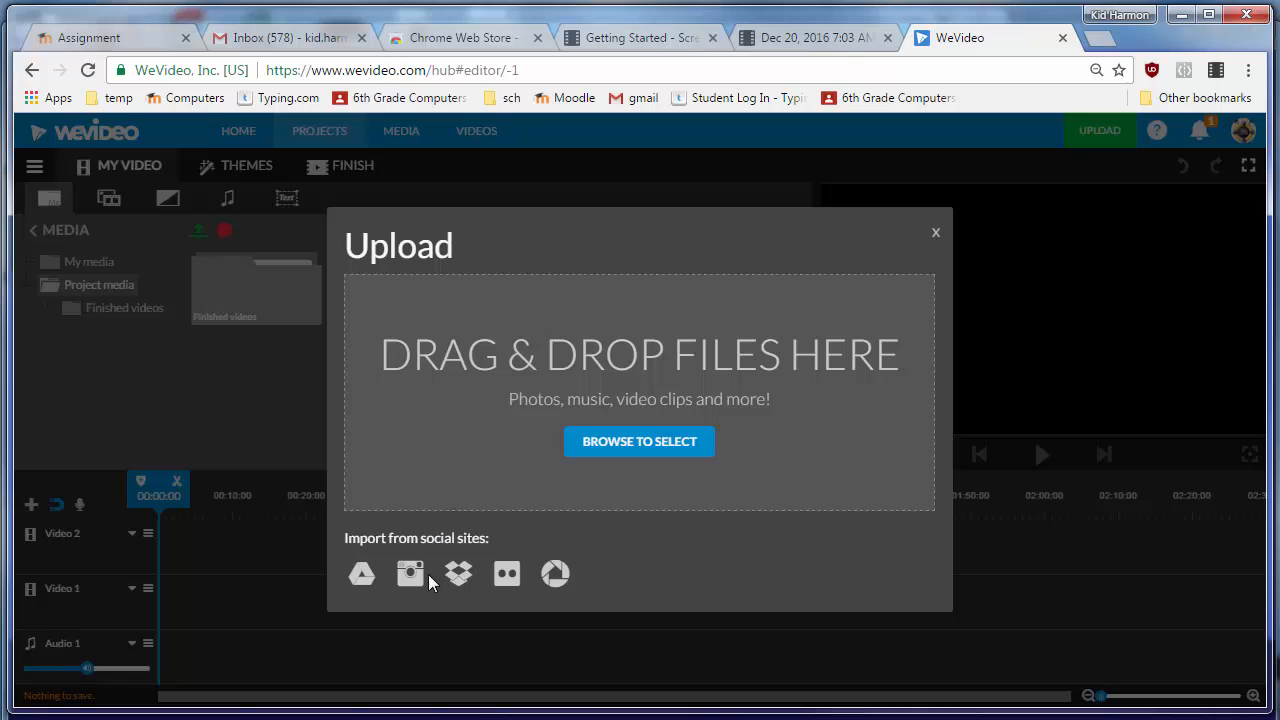
# Upload the phun show off recording from Google Drive into My Media.
pyautogui.click(362, 574)
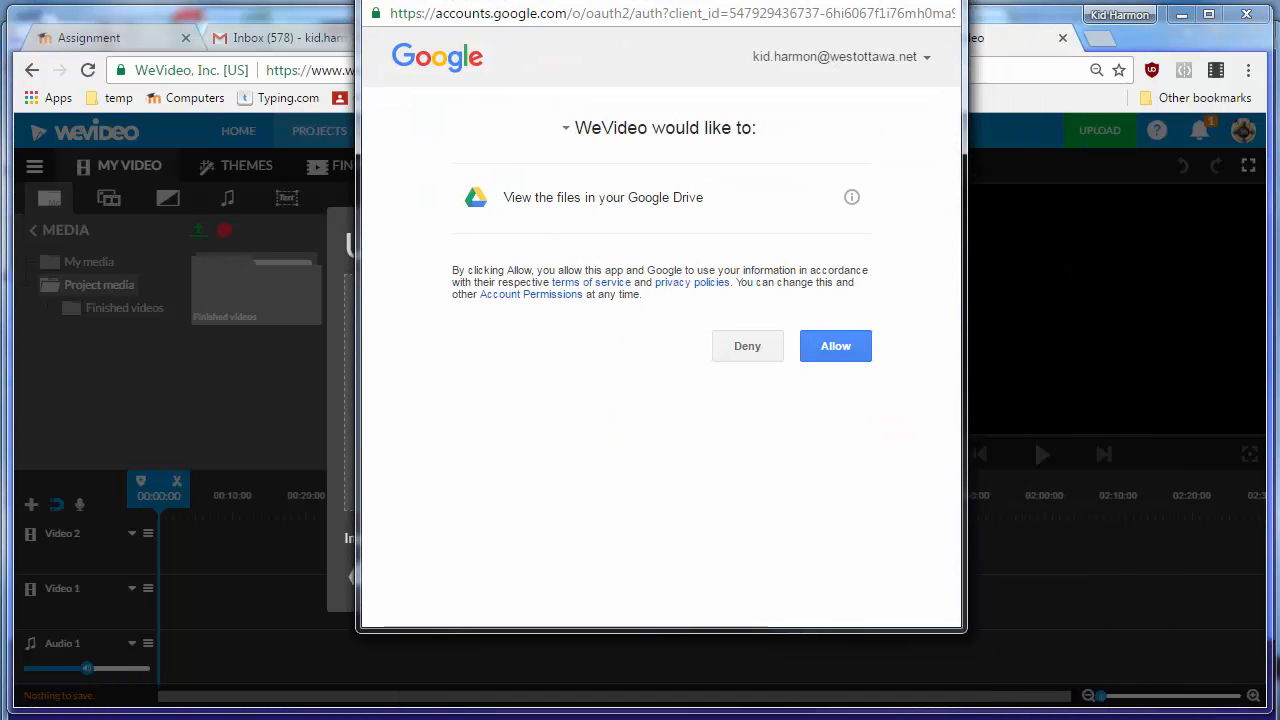
pyautogui.click(836, 344)
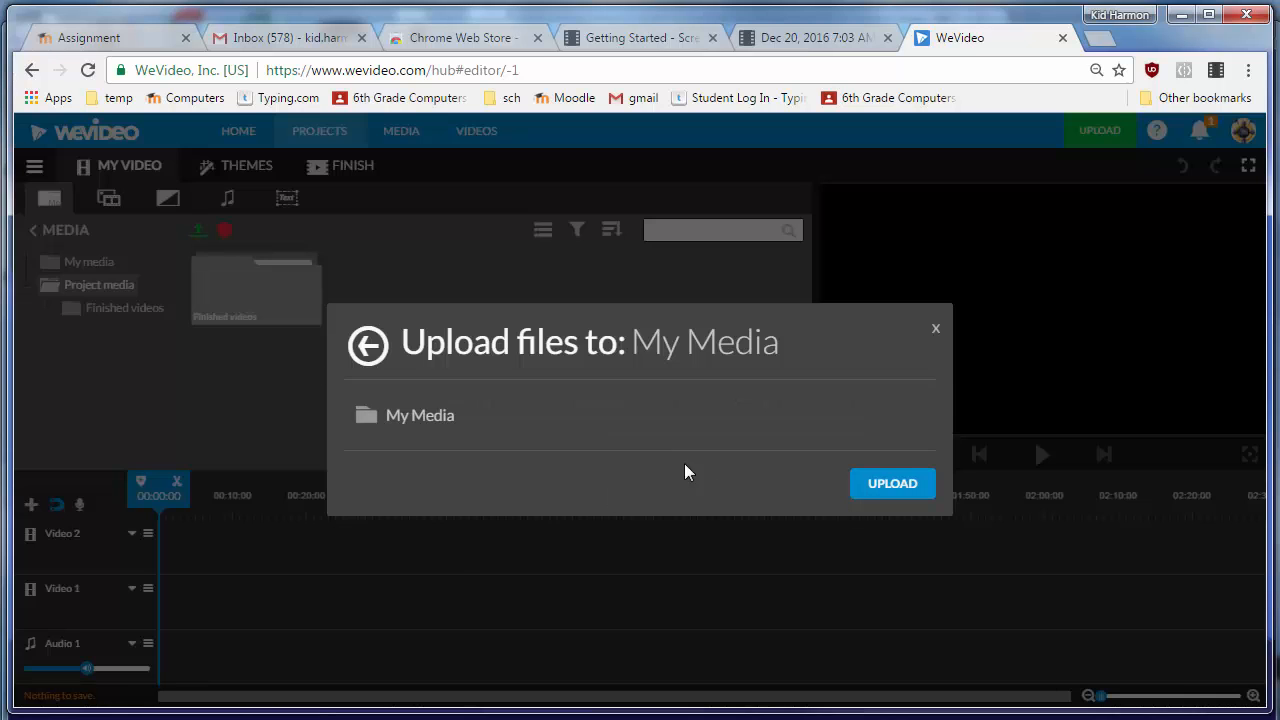
pyautogui.moveTo(792, 444)
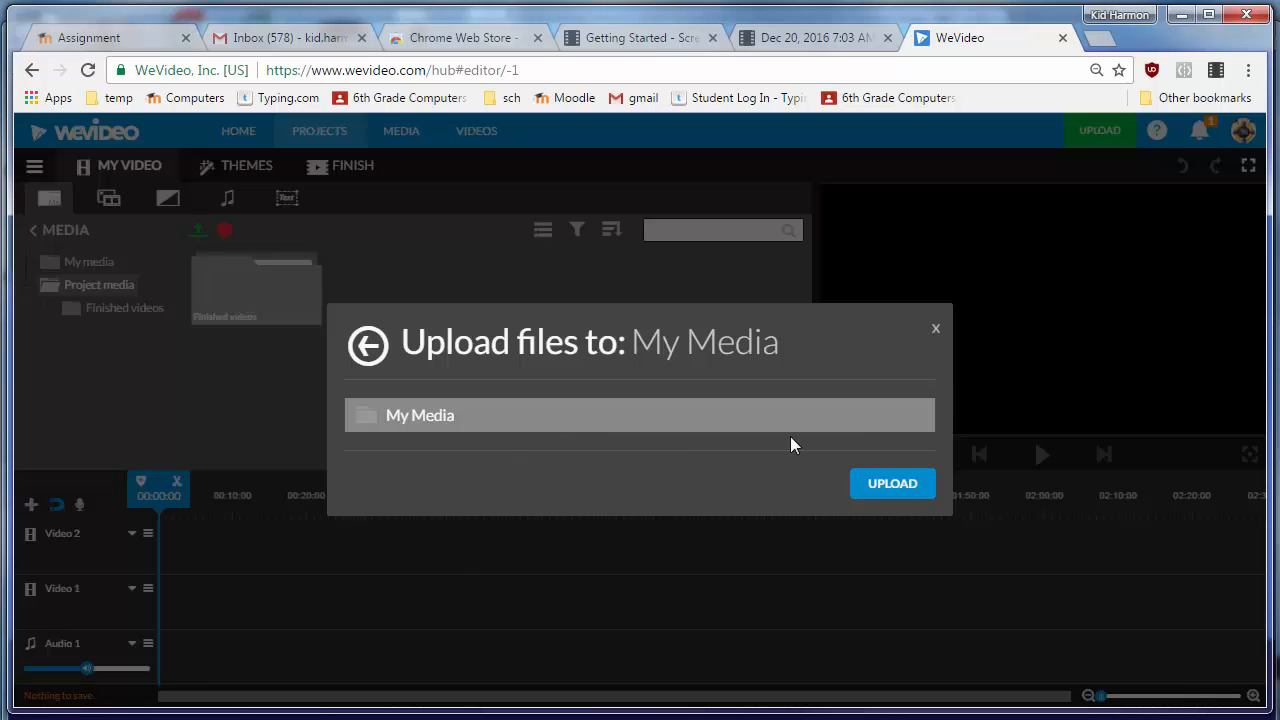
pyautogui.click(892, 482)
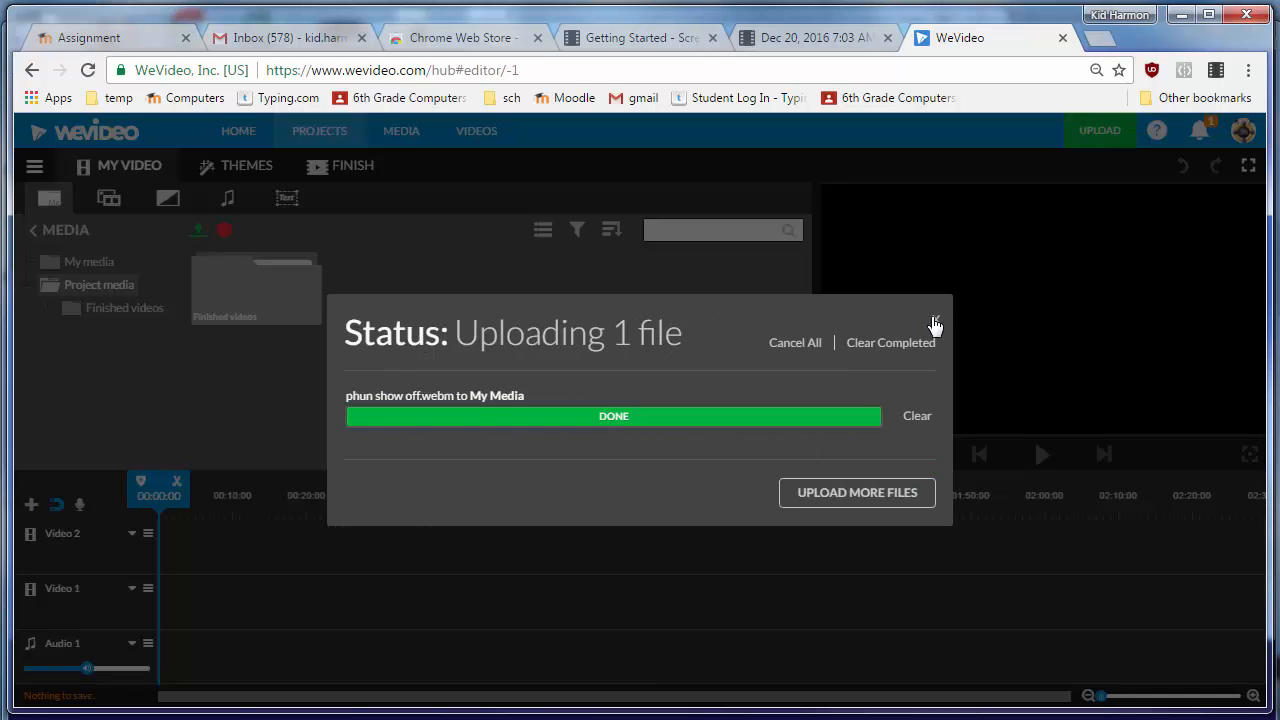
pyautogui.click(934, 324)
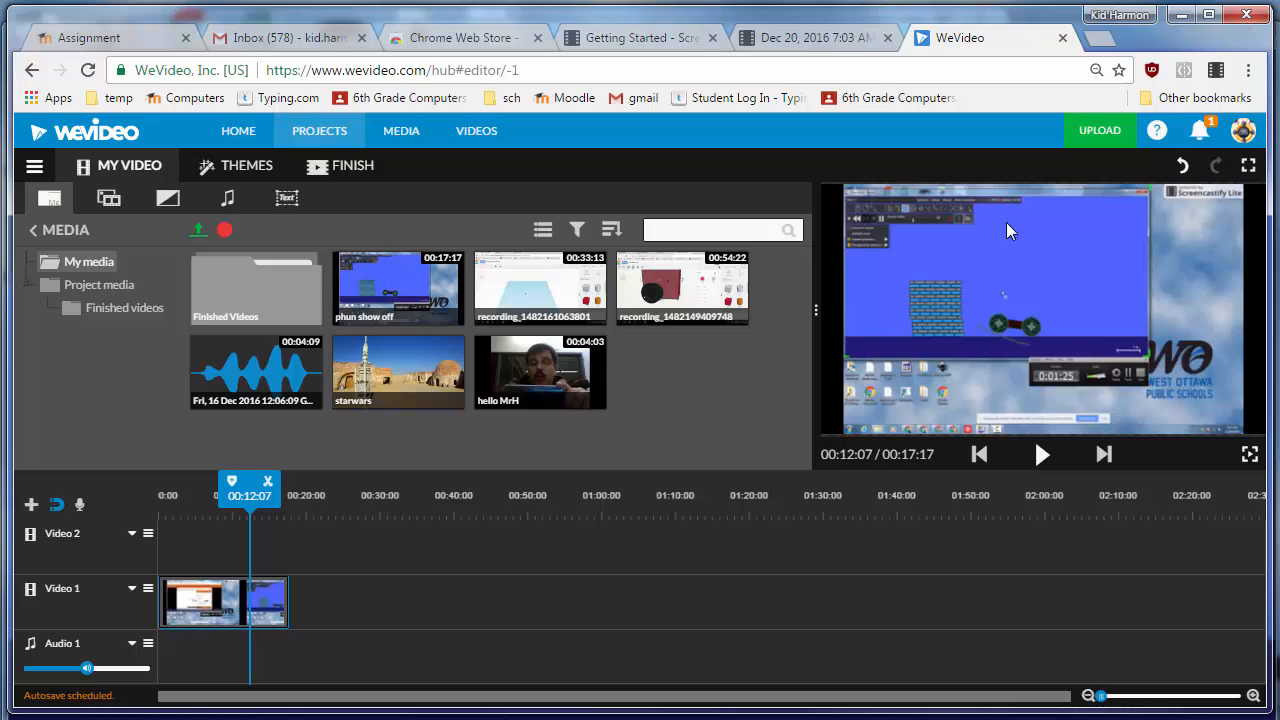
pyautogui.moveTo(390, 588)
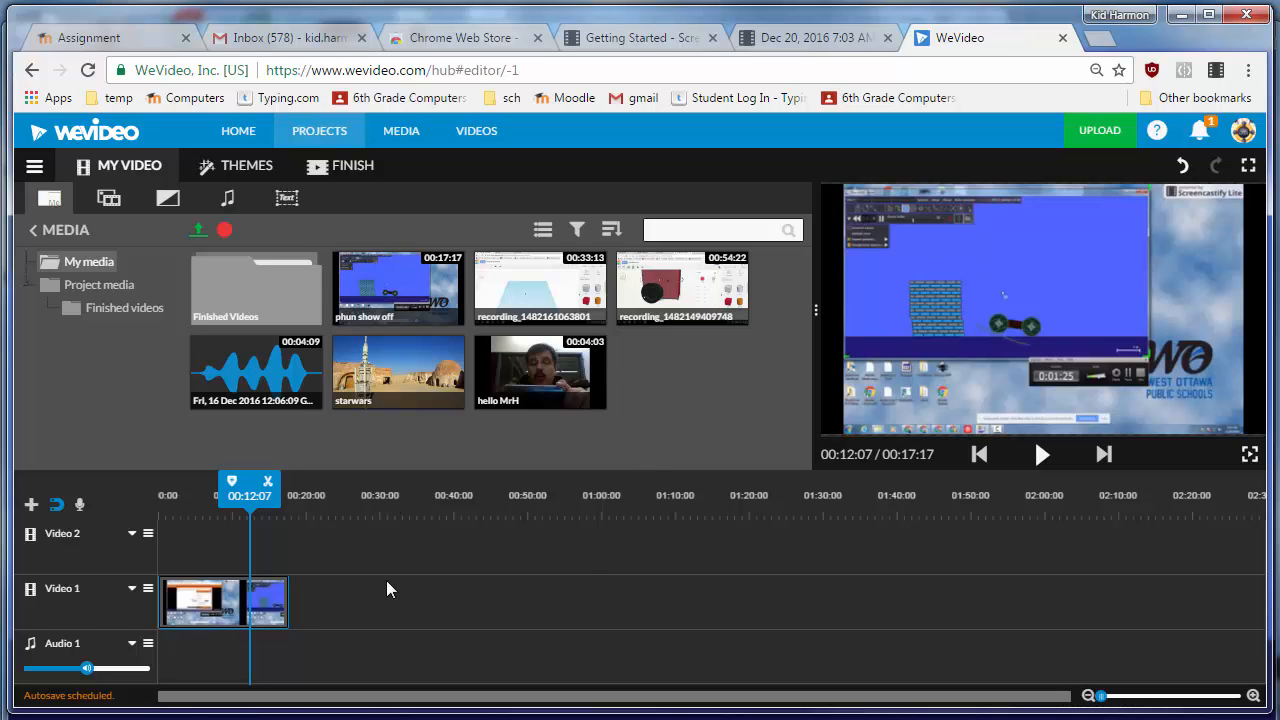
pyautogui.moveTo(356, 608)
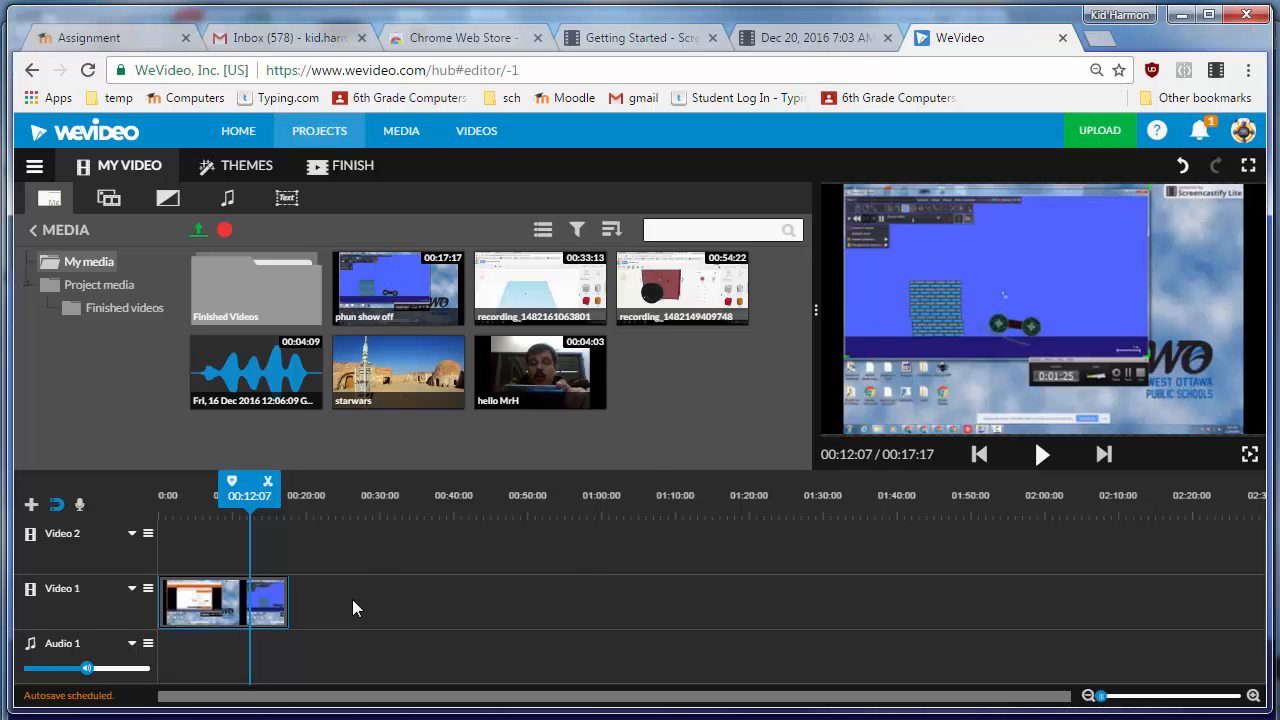
# Move the playhead to the end of the phun show off clip on the timeline.
pyautogui.moveTo(248, 510); pyautogui.dragTo(212, 510)
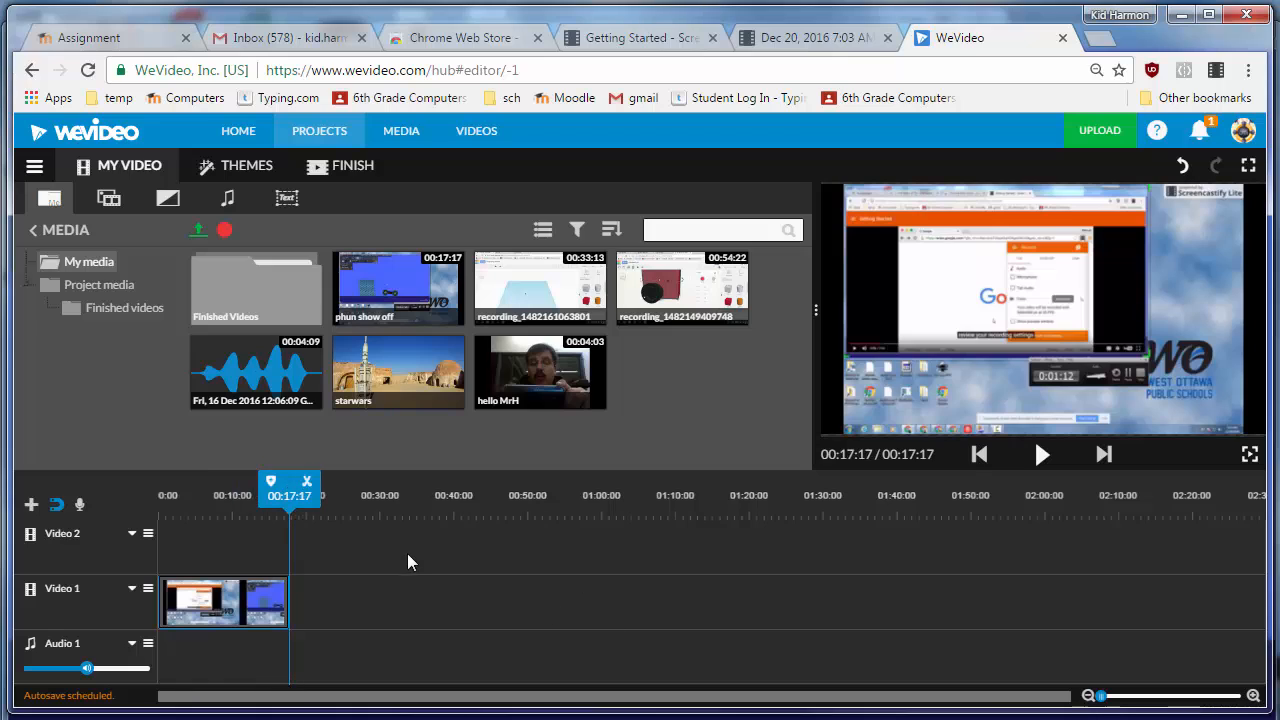
pyautogui.moveTo(480, 570)
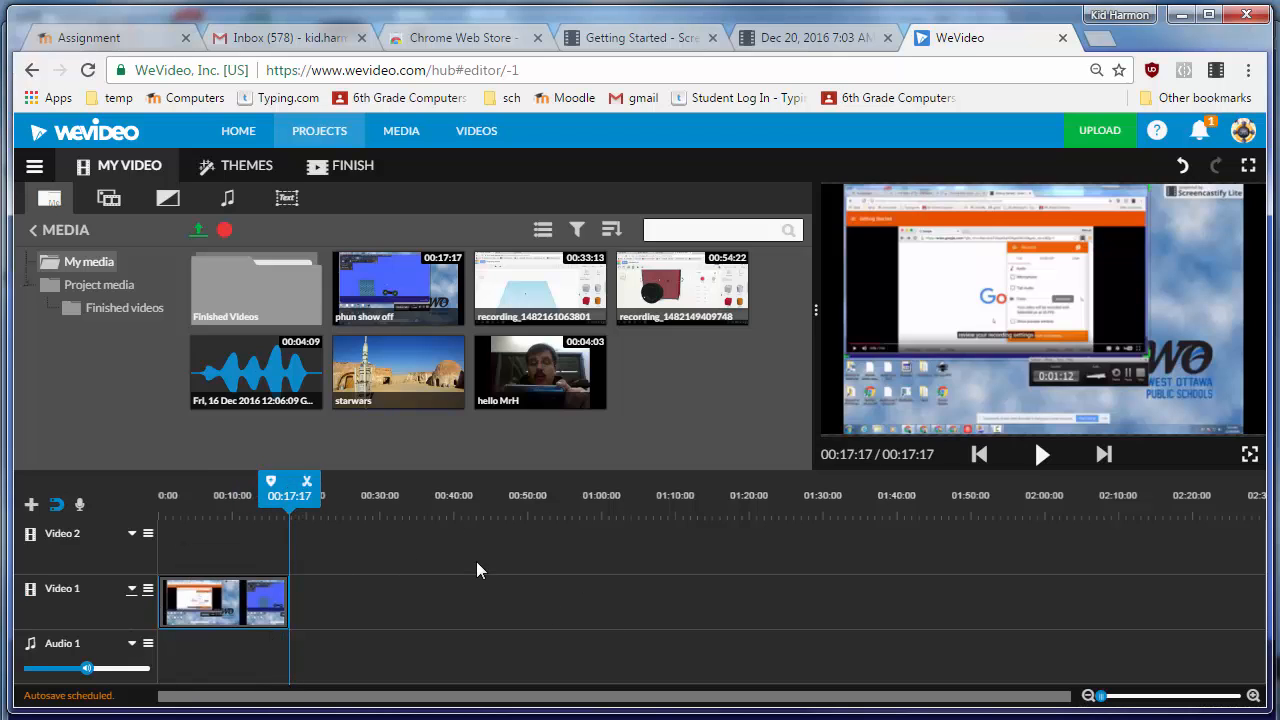